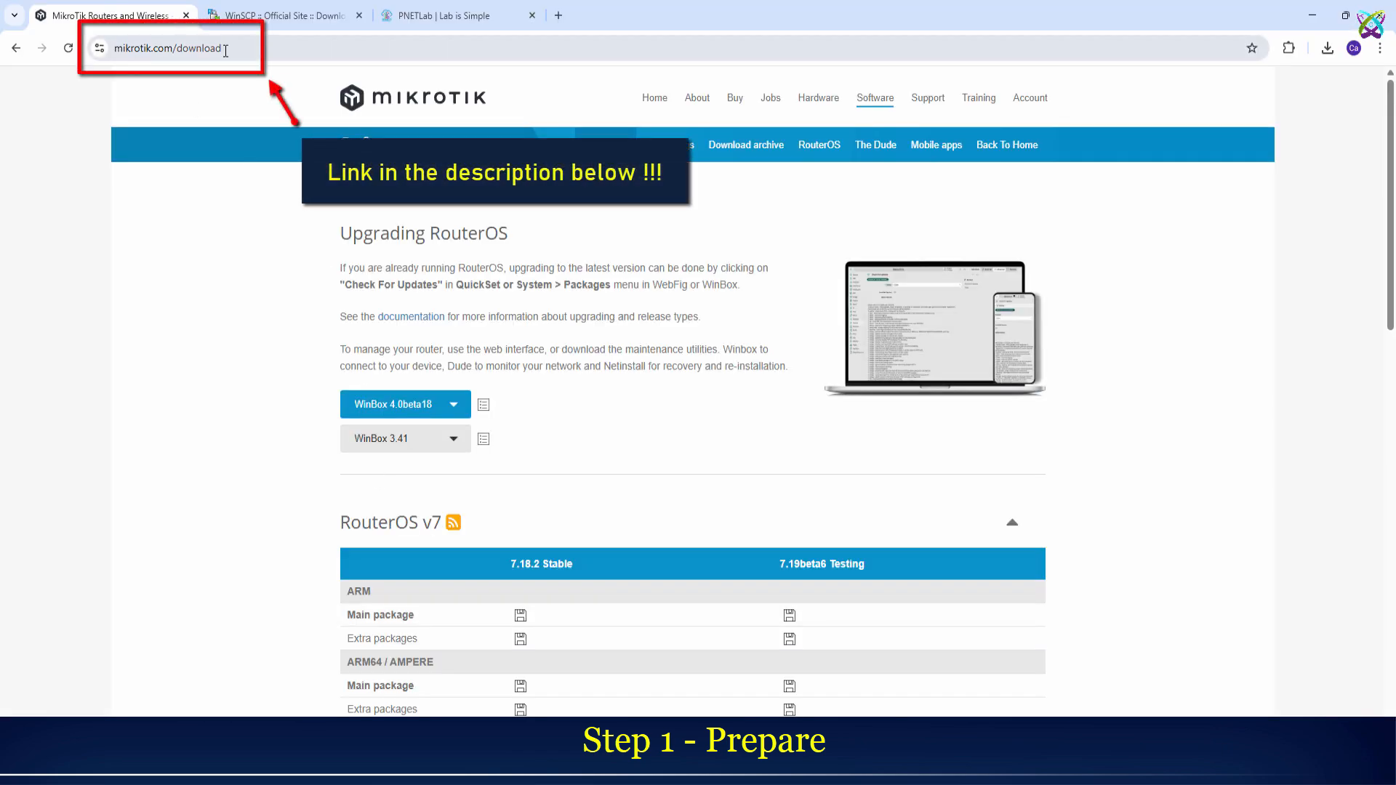
Step: Download the Cloud Hosted Router raw disk image from mikrotik.com/download
scroll("down", 3)
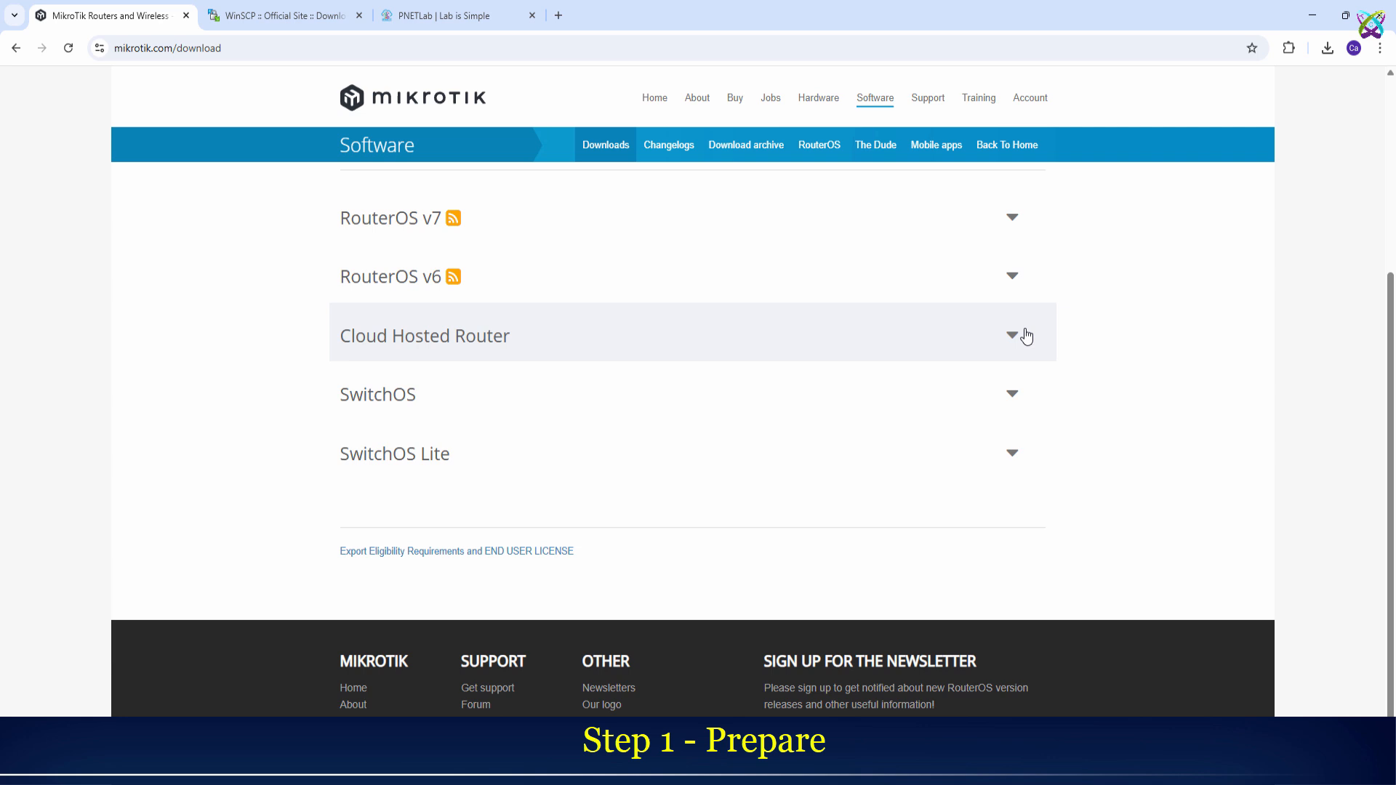
left_click(1011, 336)
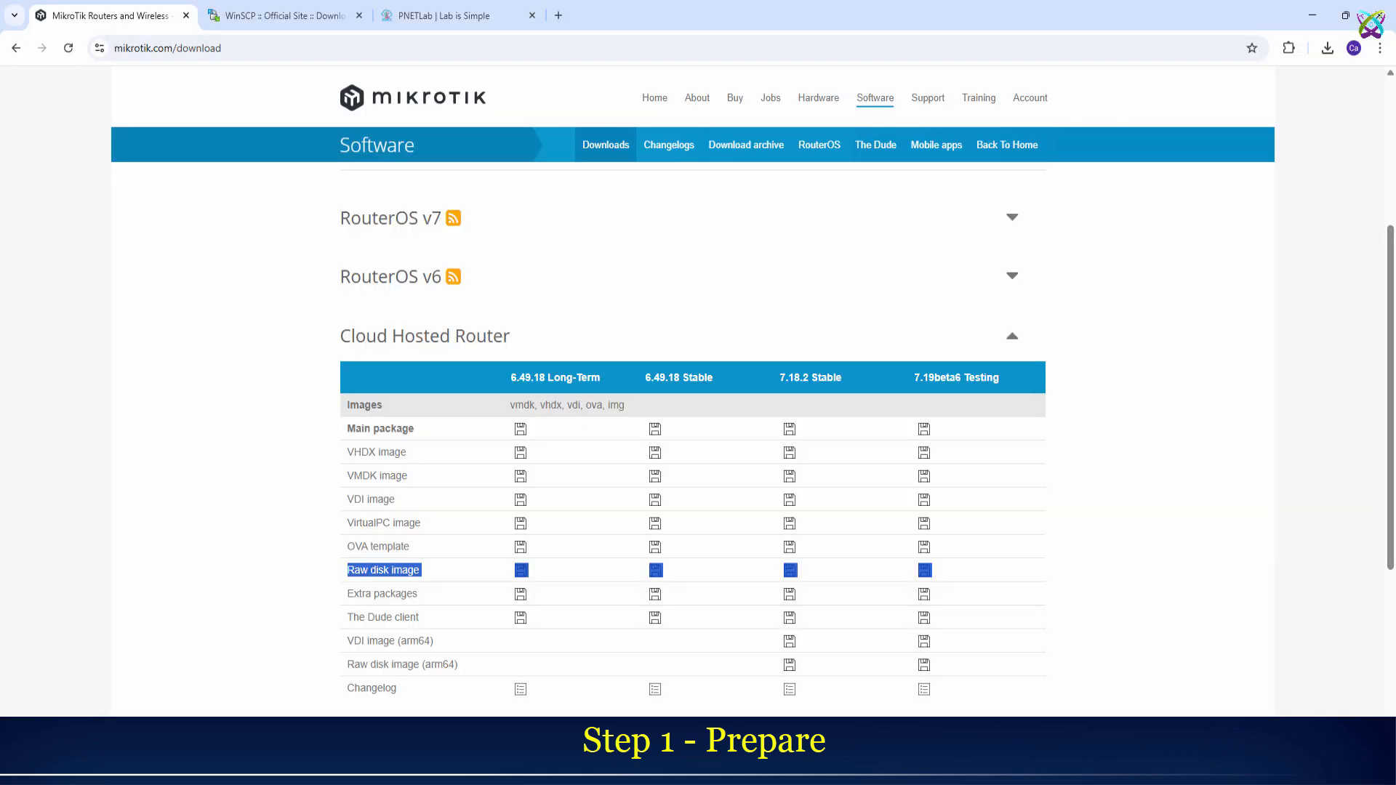
left_click(285, 15)
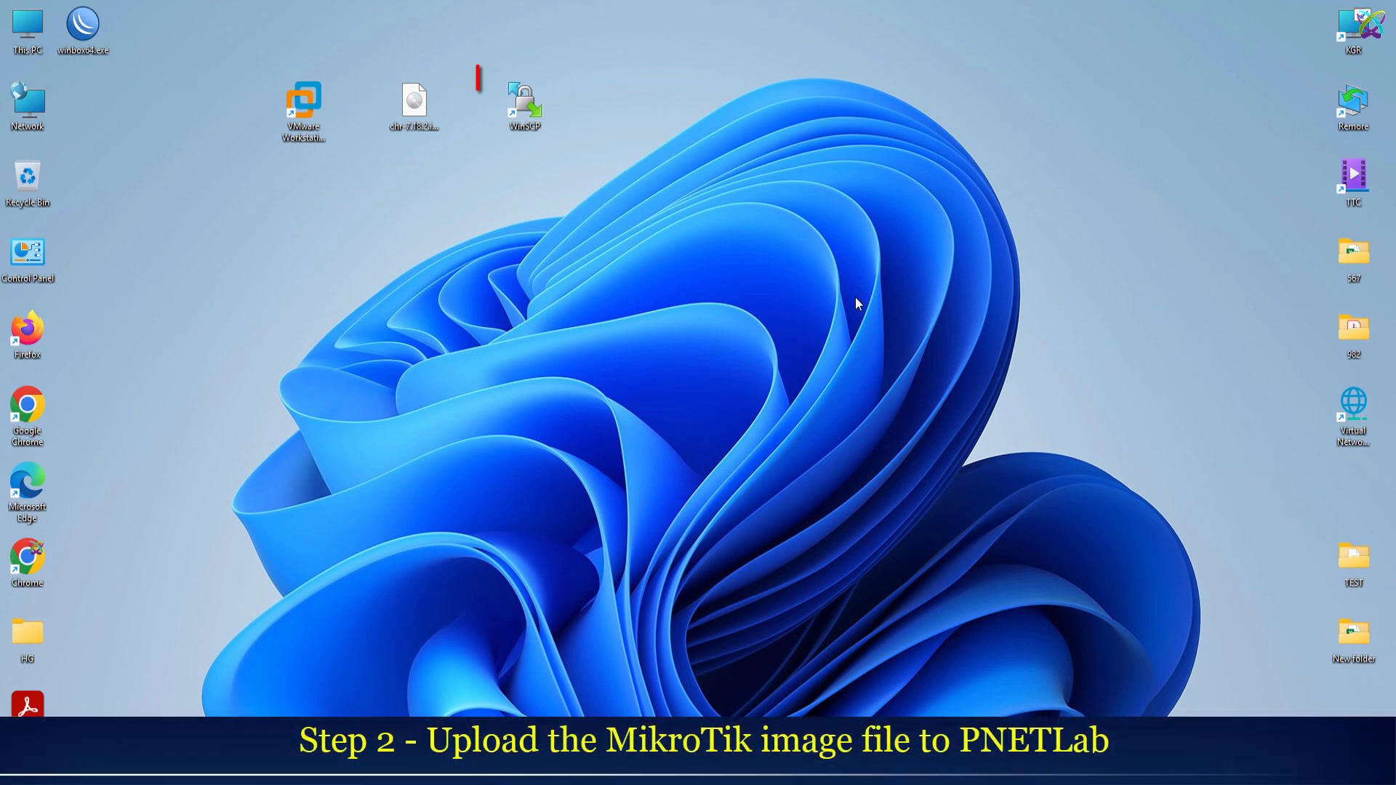
Step: Launch WinSCP from its desktop shortcut
left_click(524, 104)
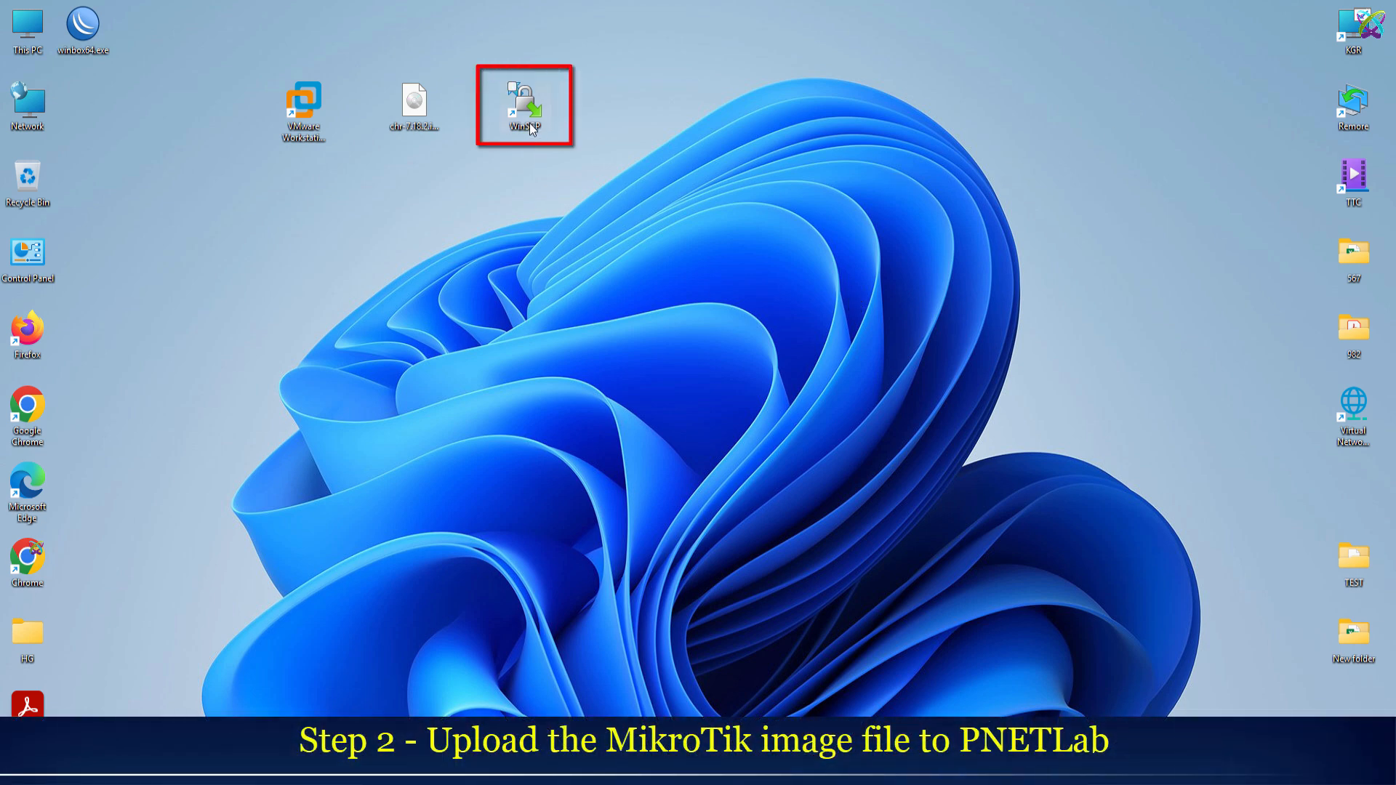
left_click(525, 107)
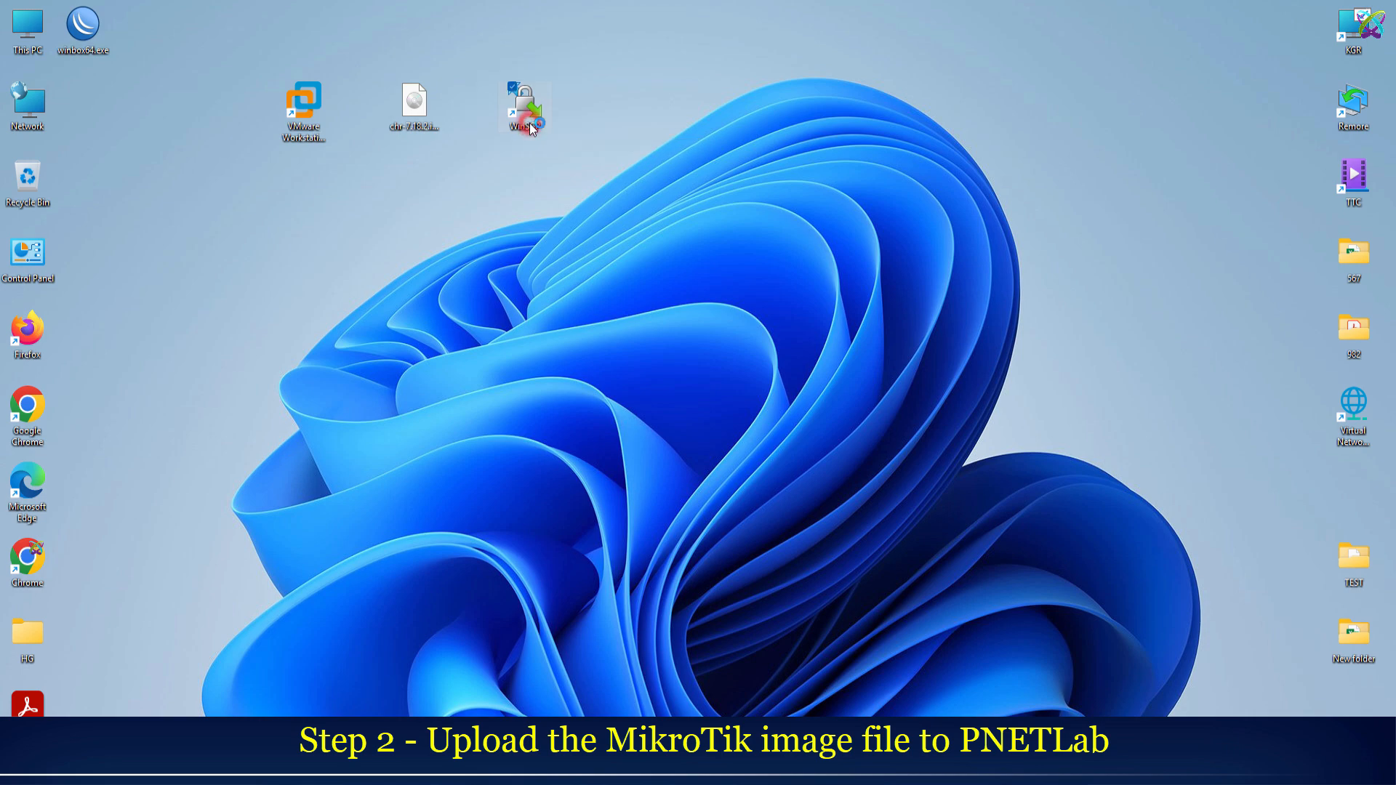
double_click(524, 107)
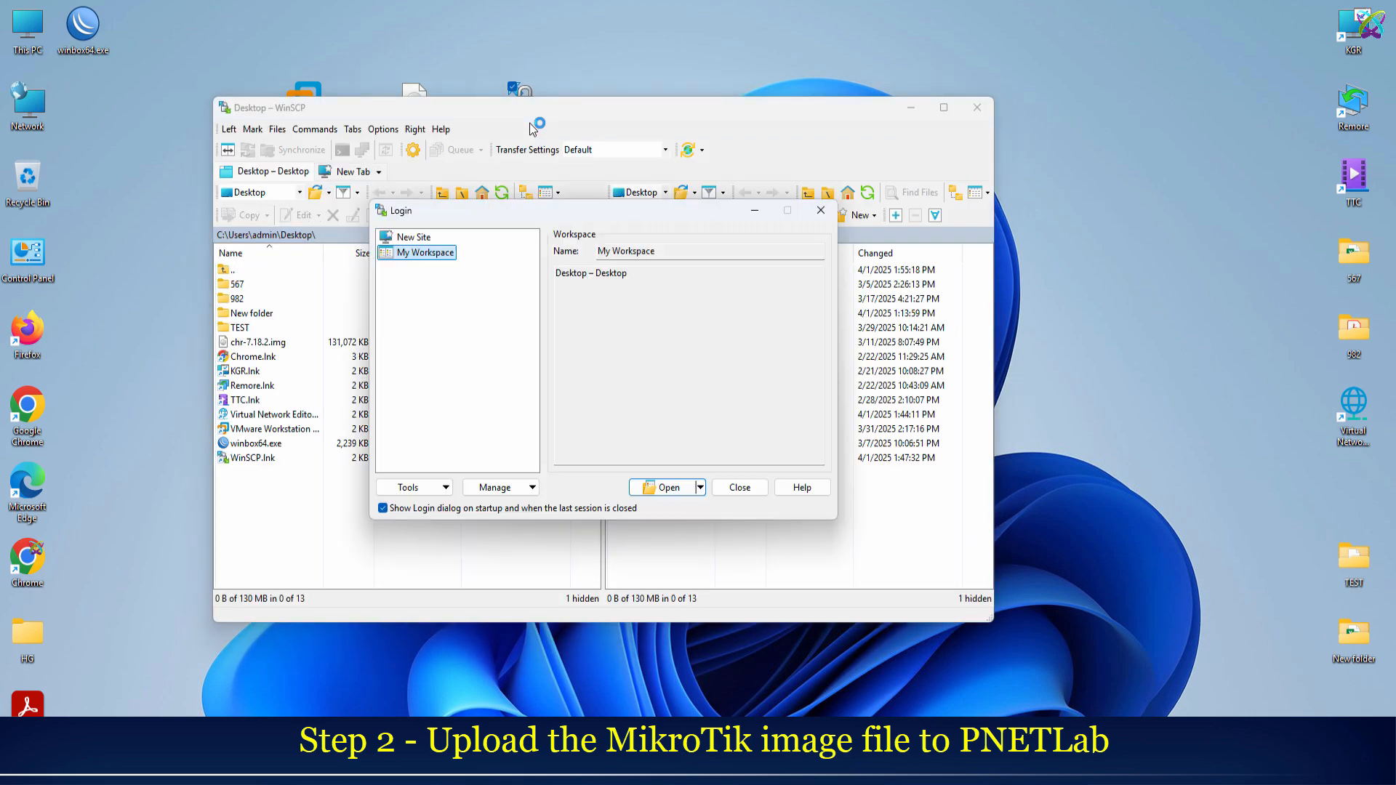
Step: Log into 10.16.3.100 as root through a new WinSCP site
left_click(415, 222)
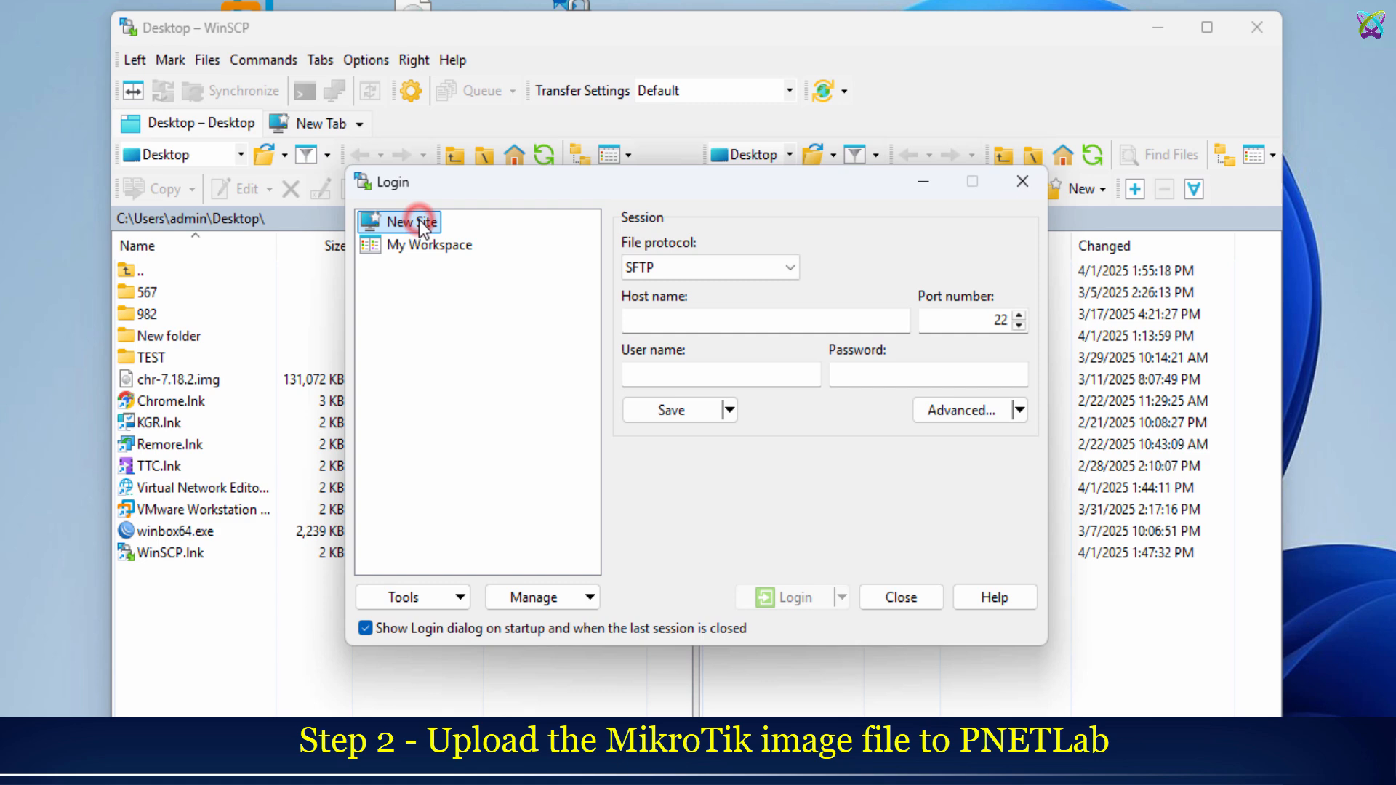
type("10.16.3.100")
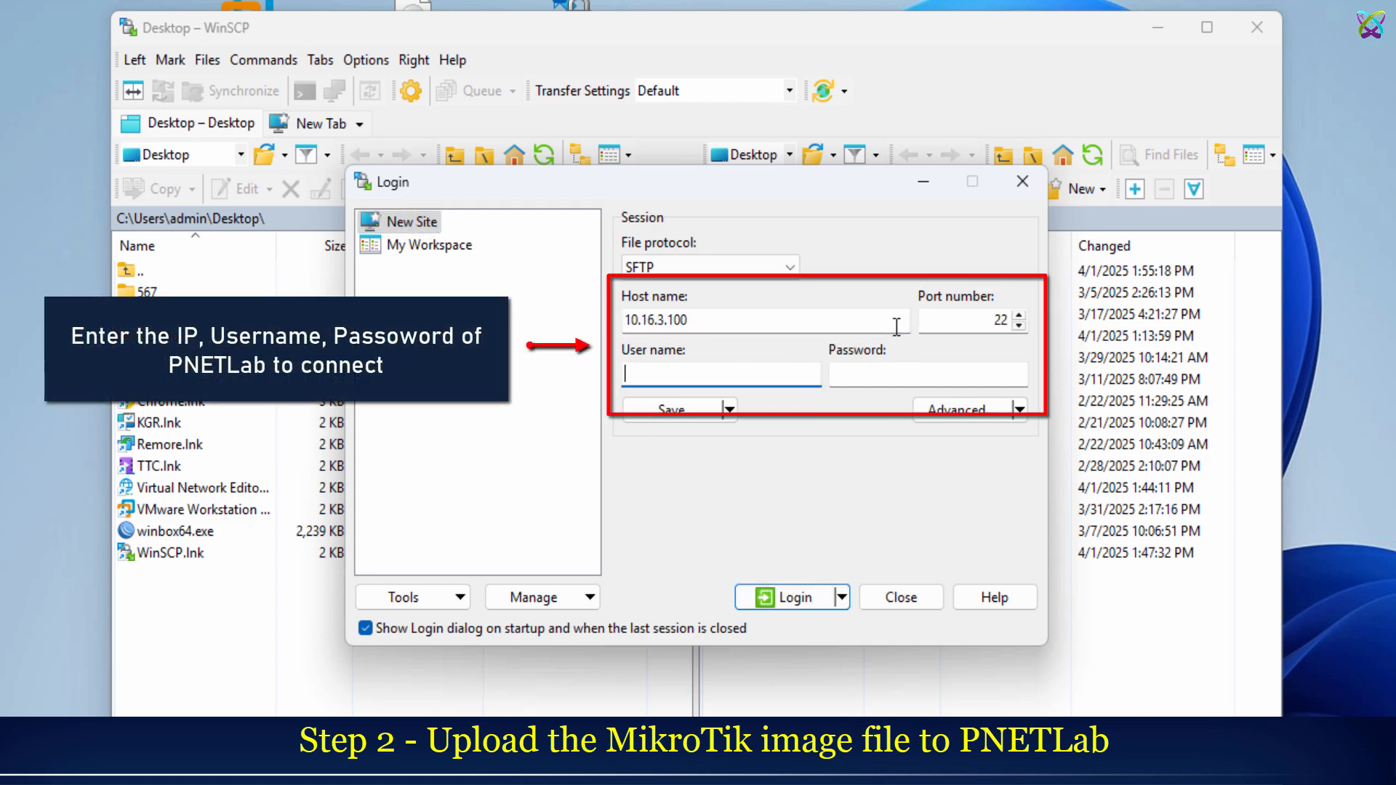
type("root")
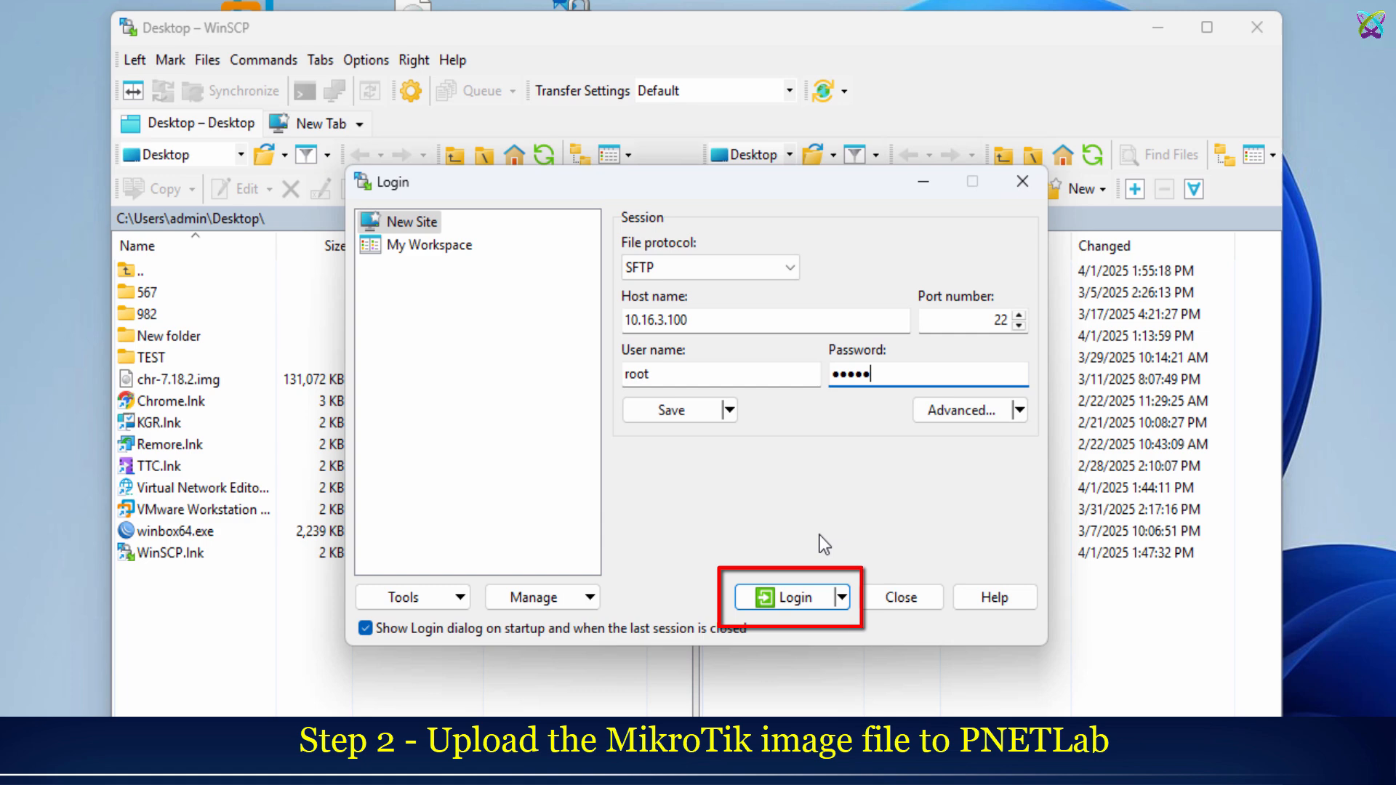
left_click(786, 598)
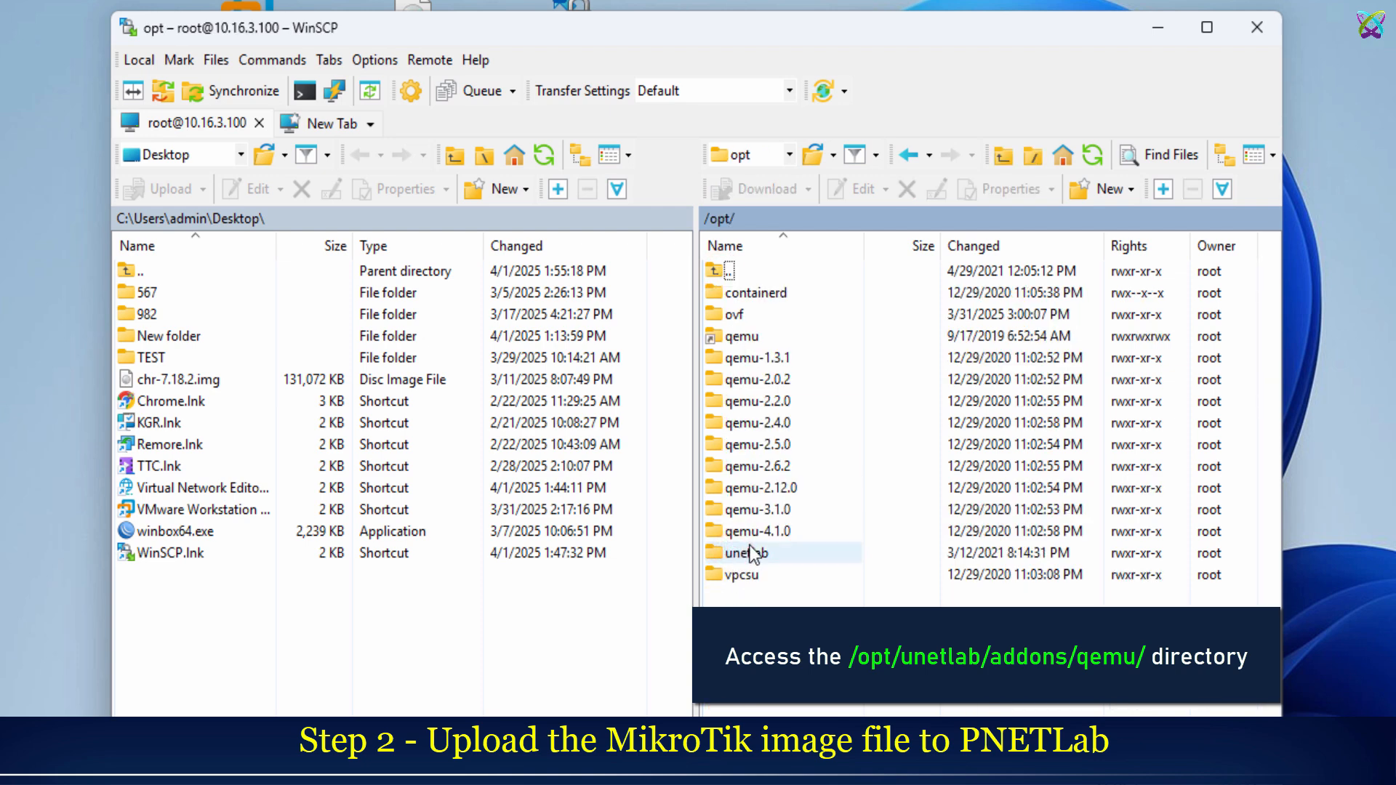
Step: Browse the remote panel into unetlab, addons, then qemu
double_click(745, 552)
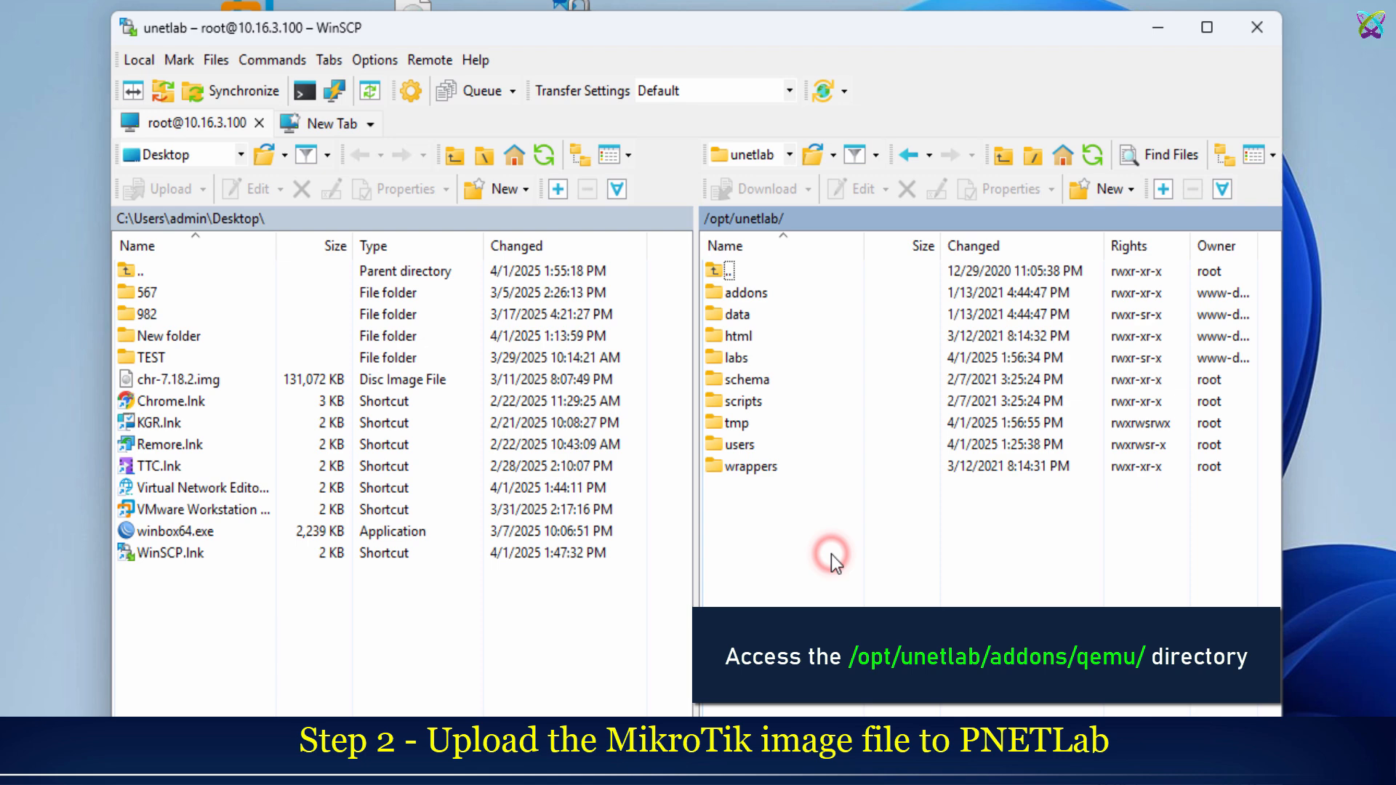
left_click(746, 293)
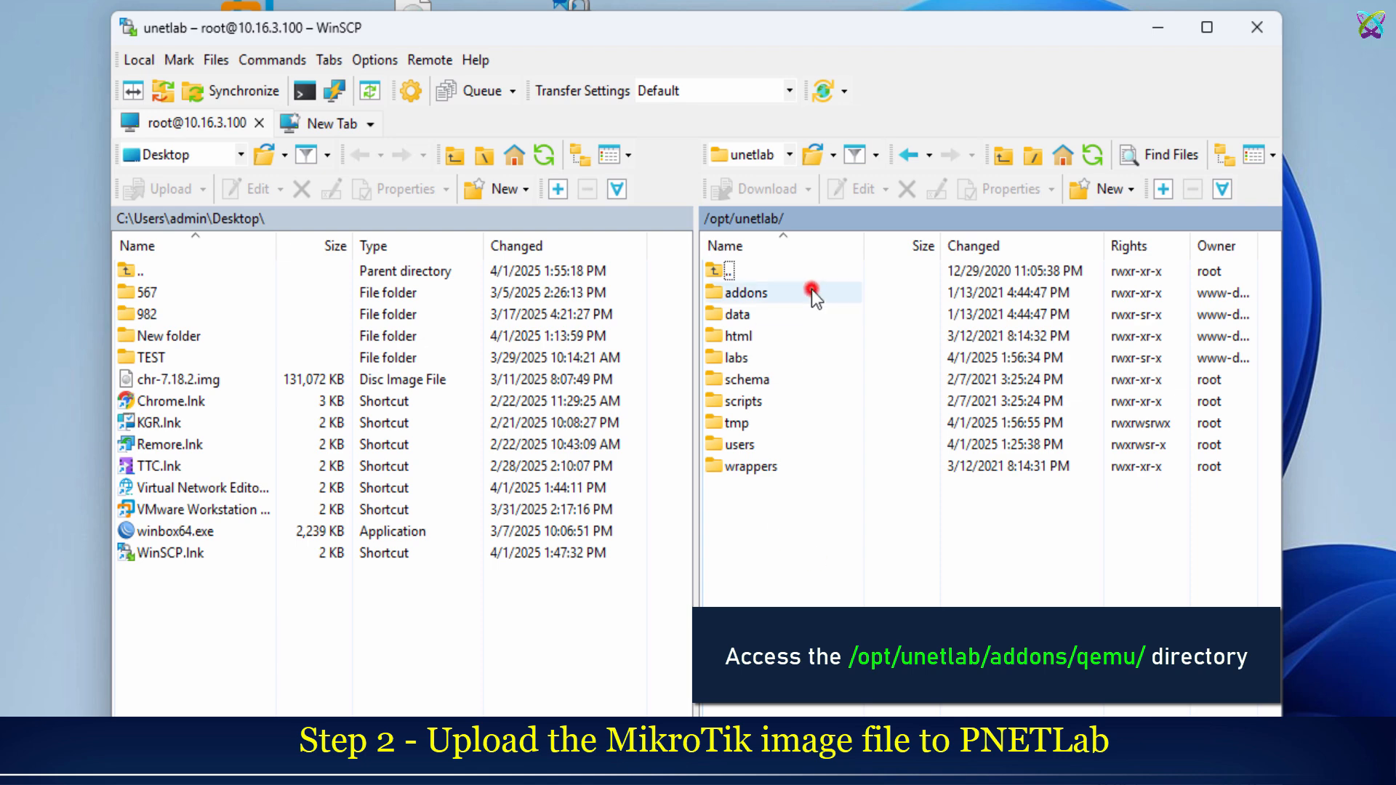
double_click(750, 293)
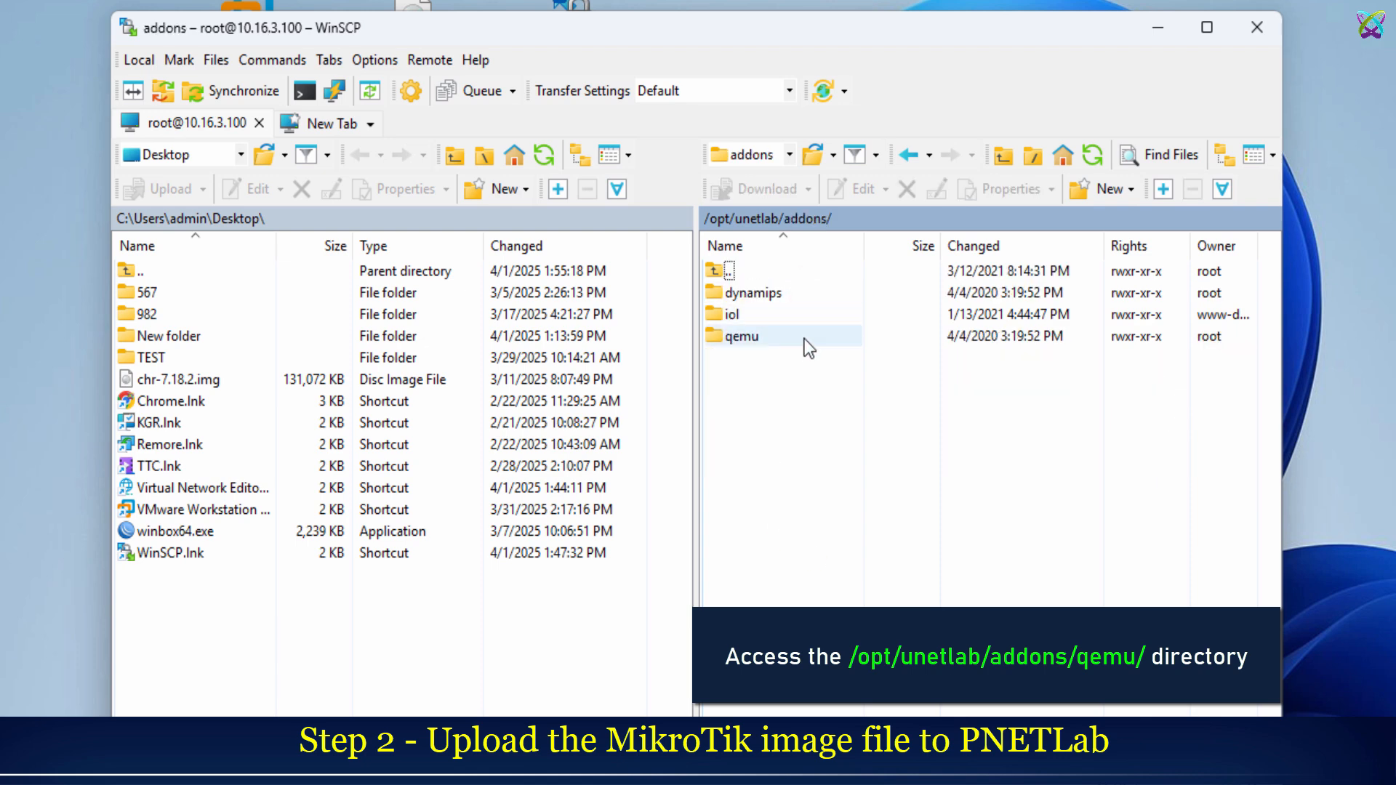
double_click(741, 336)
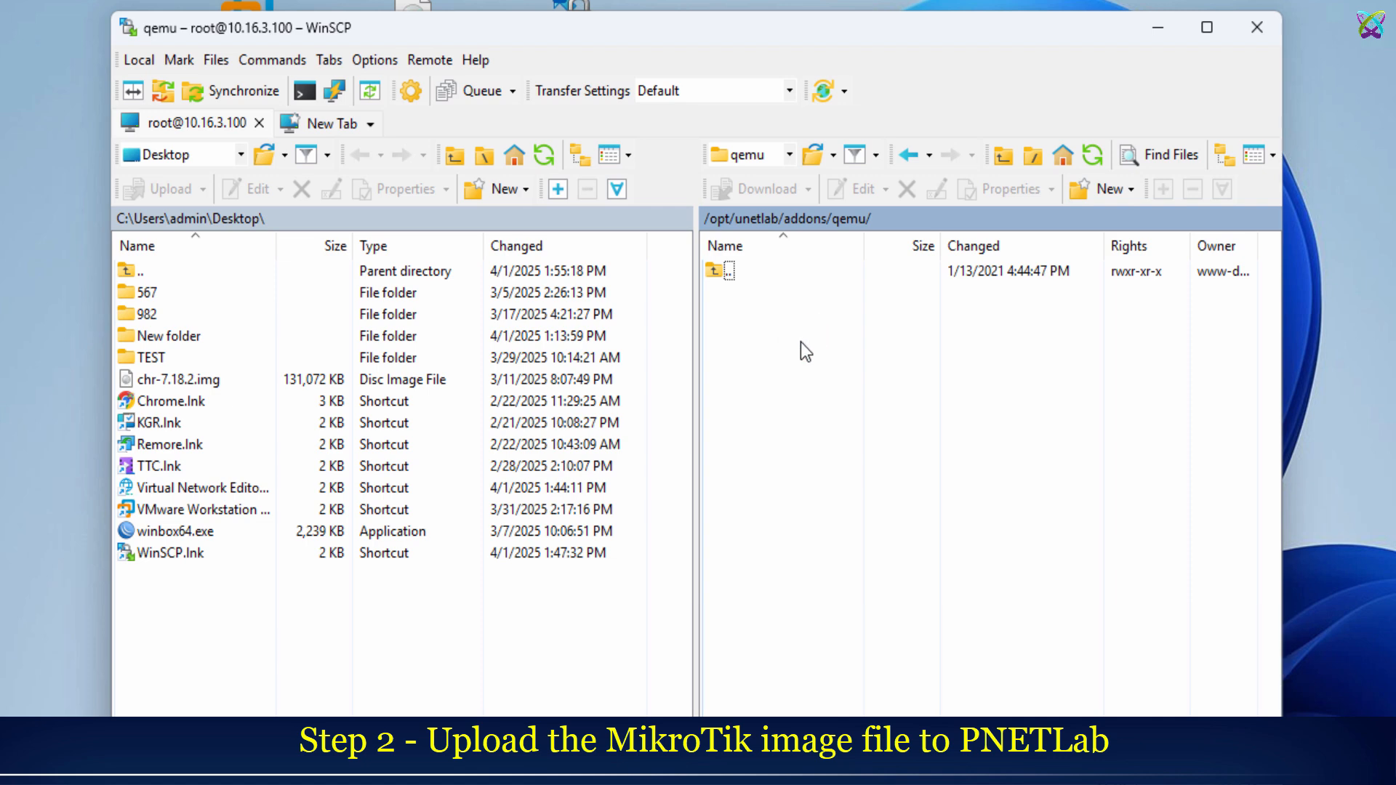
left_click(1128, 189)
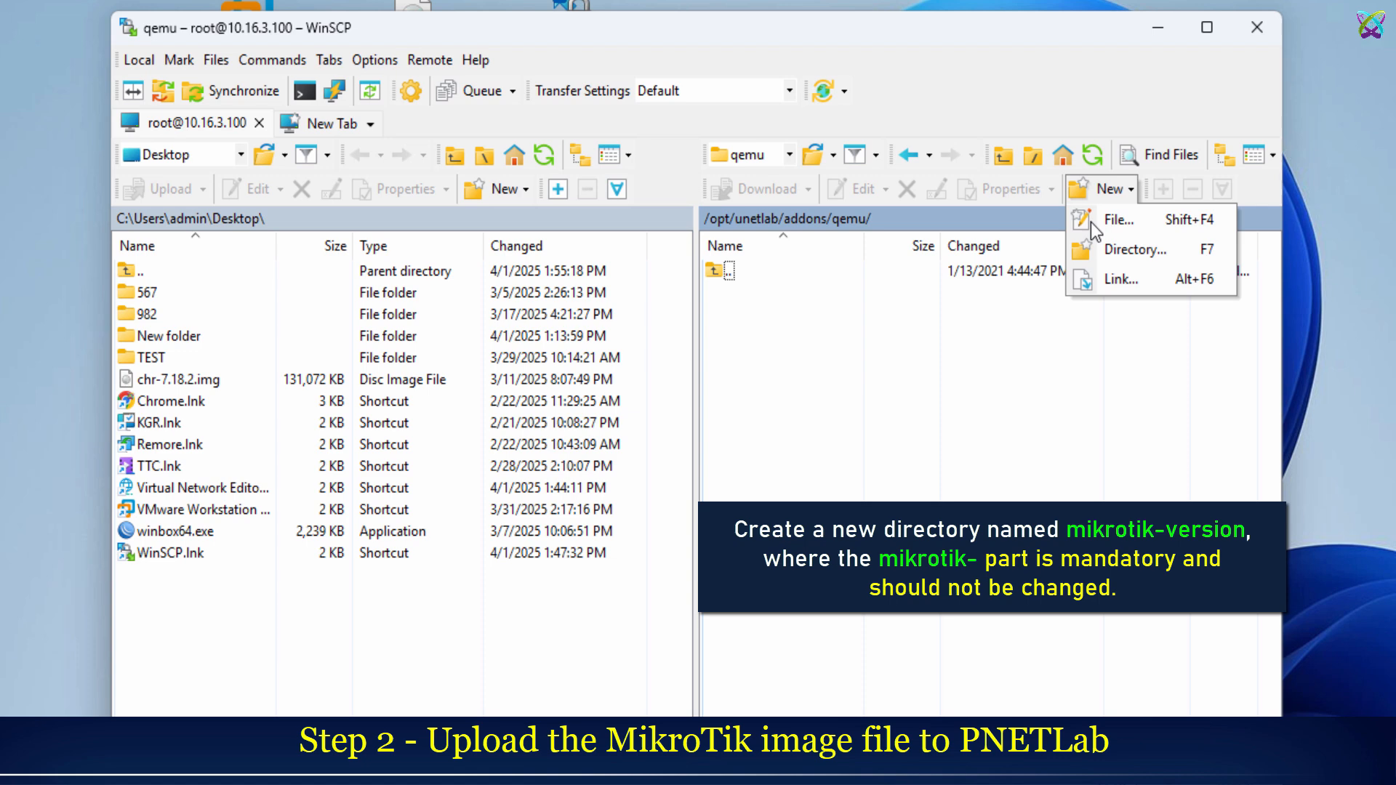
Step: Create a remote directory named mikrotik-chr-7.18.2 inside qemu
left_click(1135, 249)
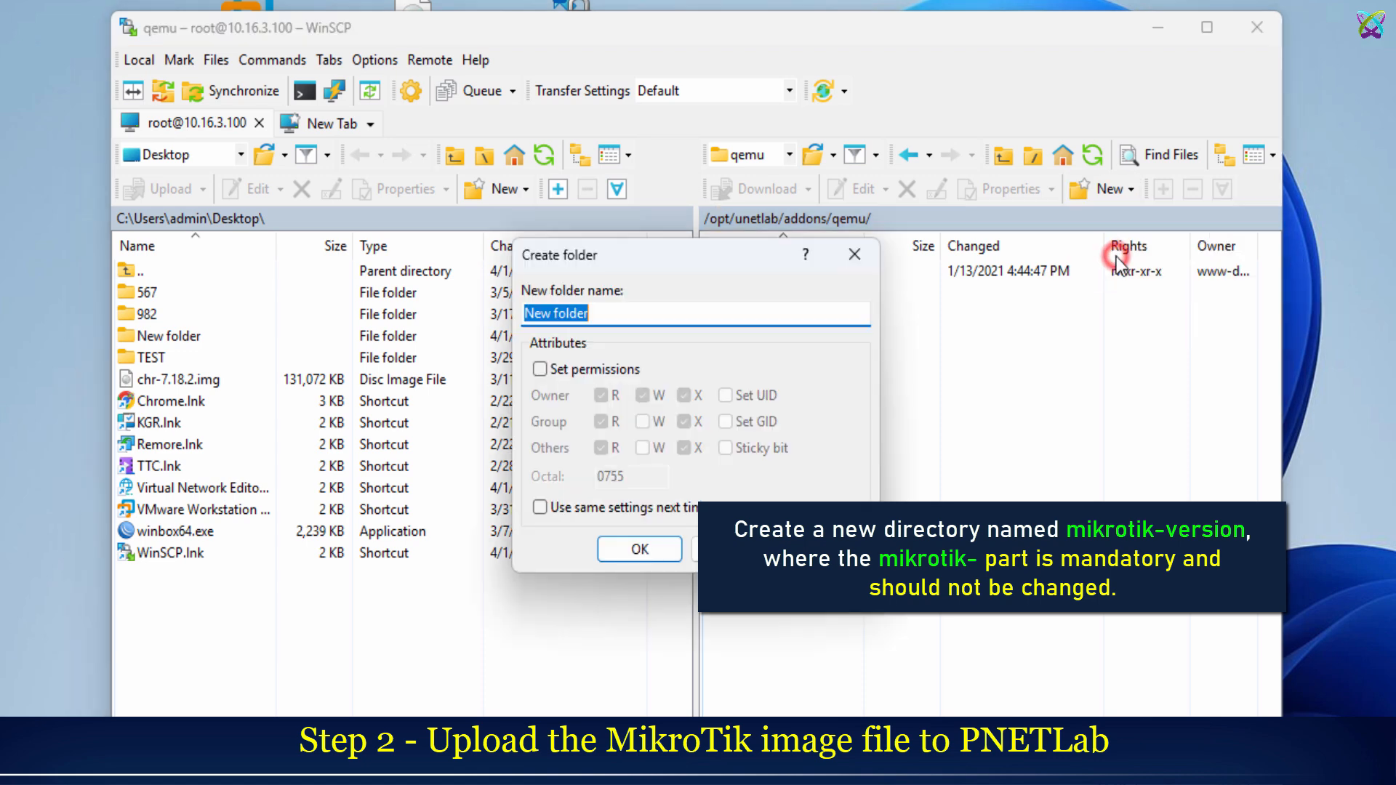
type("mikrotik")
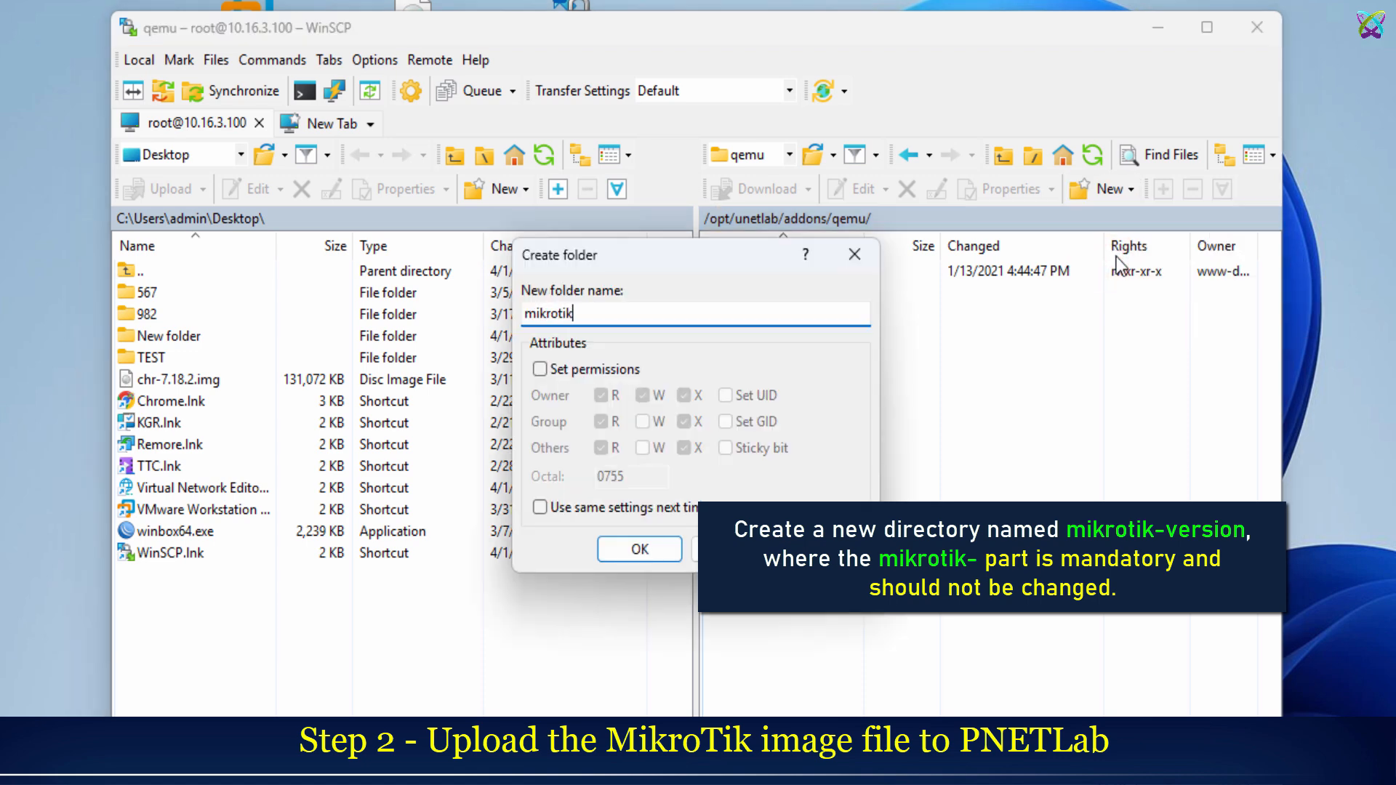
type("-chr")
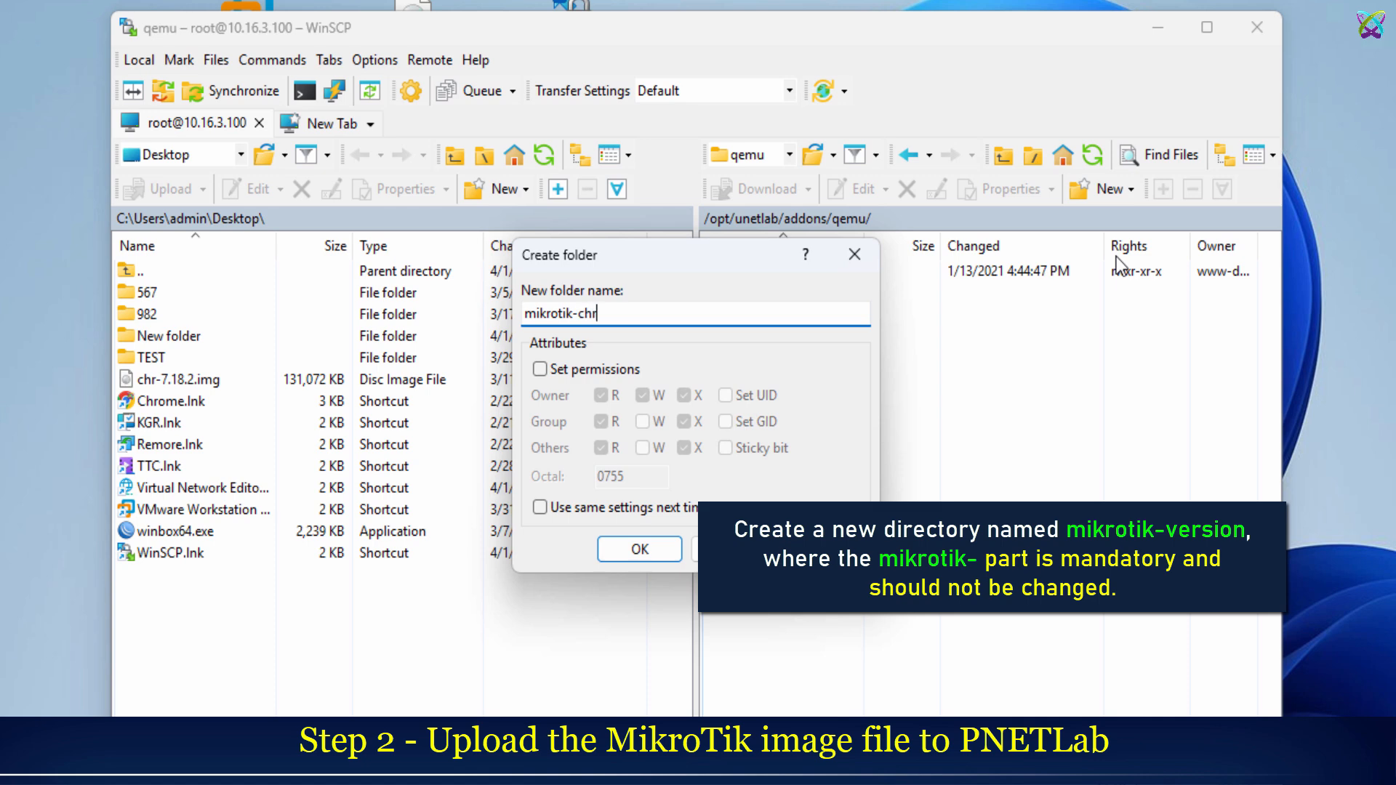
type("-7.18.2")
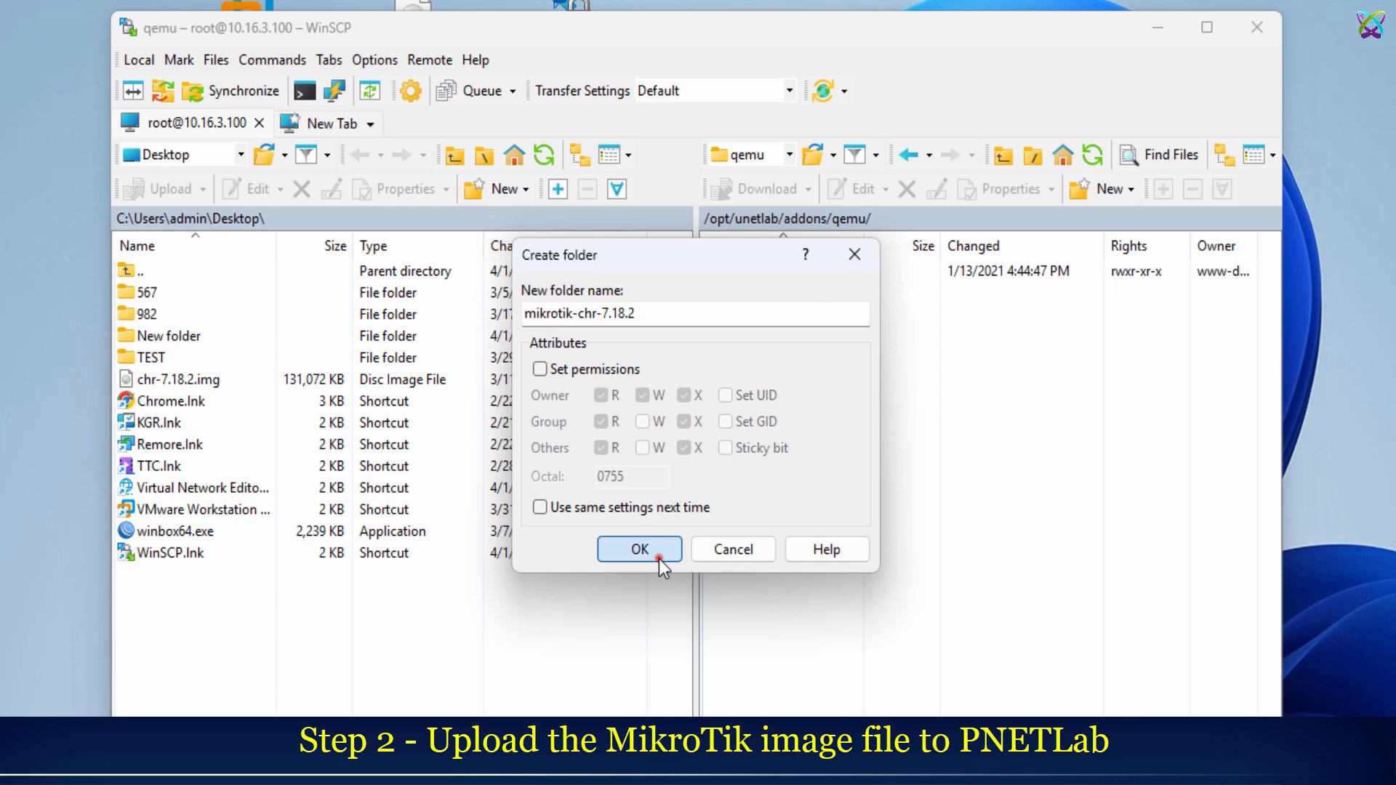
left_click(638, 549)
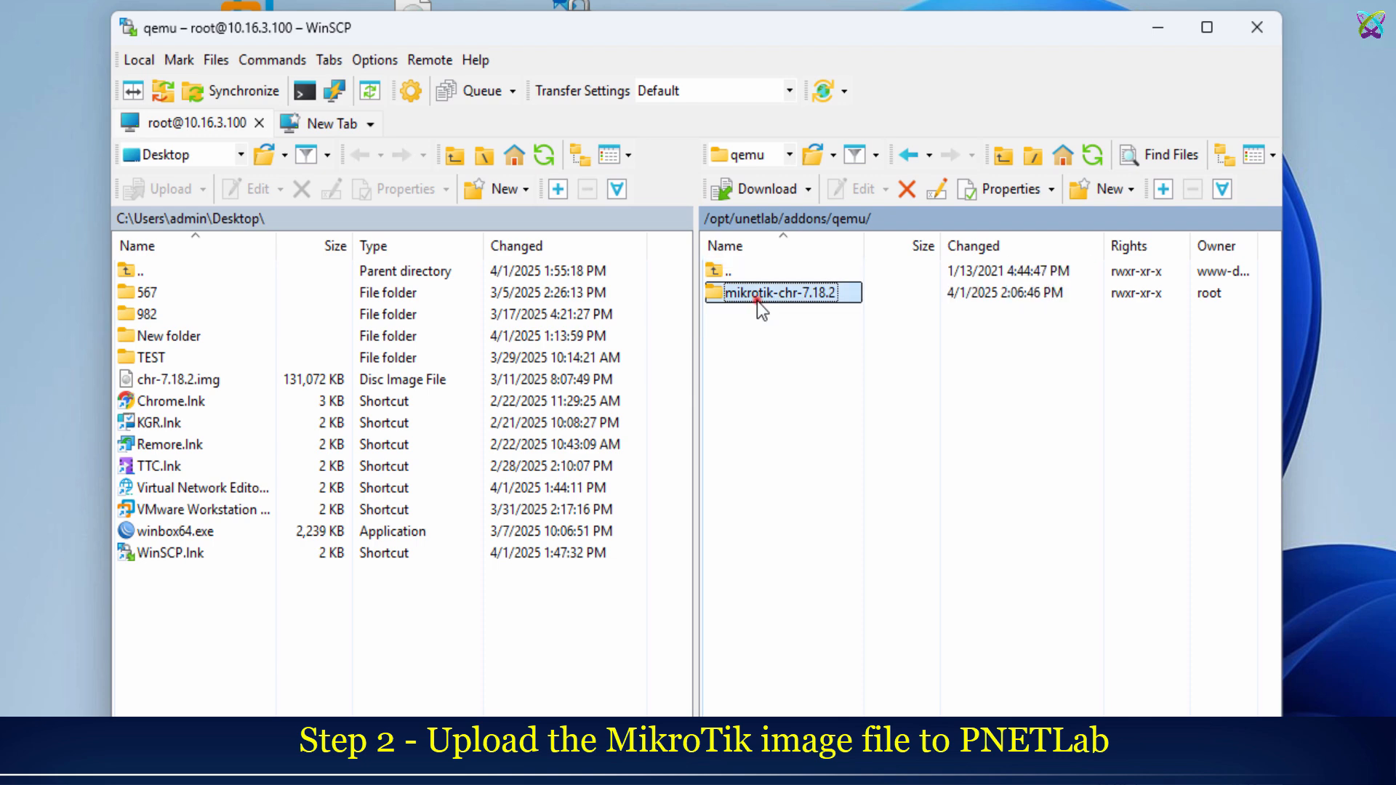
Step: Upload the local chr-7.18.2.img into the remote mikrotik-chr-7.18.2 folder
double_click(781, 292)
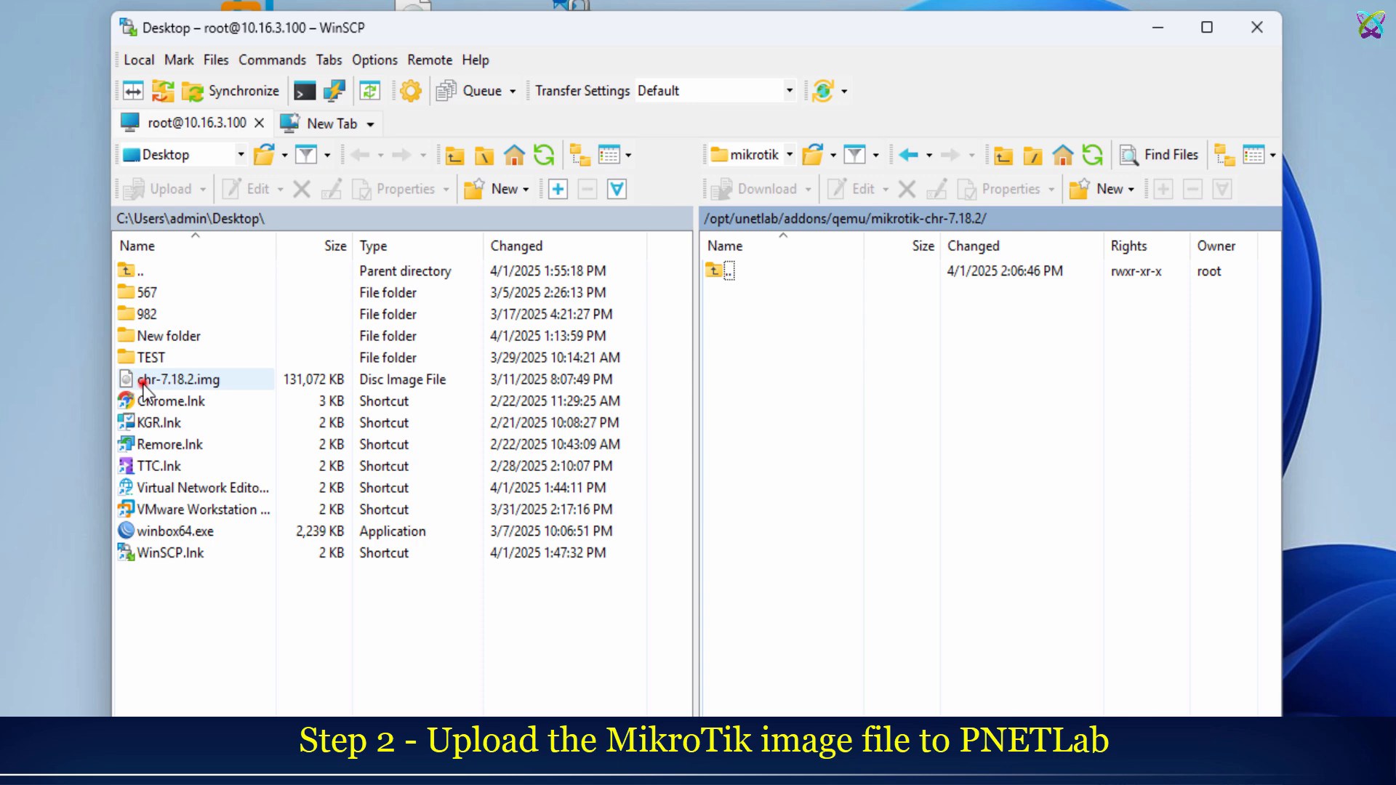
left_click(182, 378)
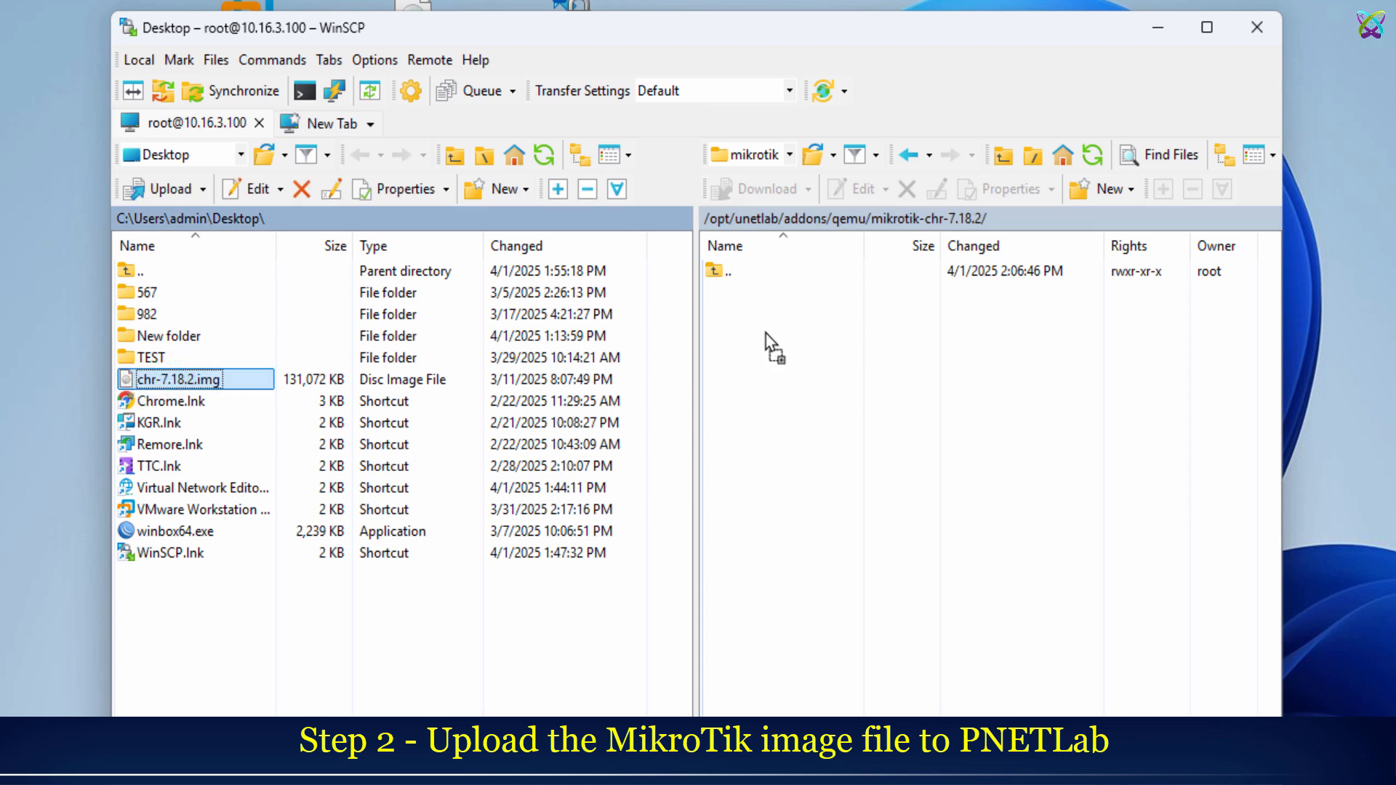
left_click(160, 188)
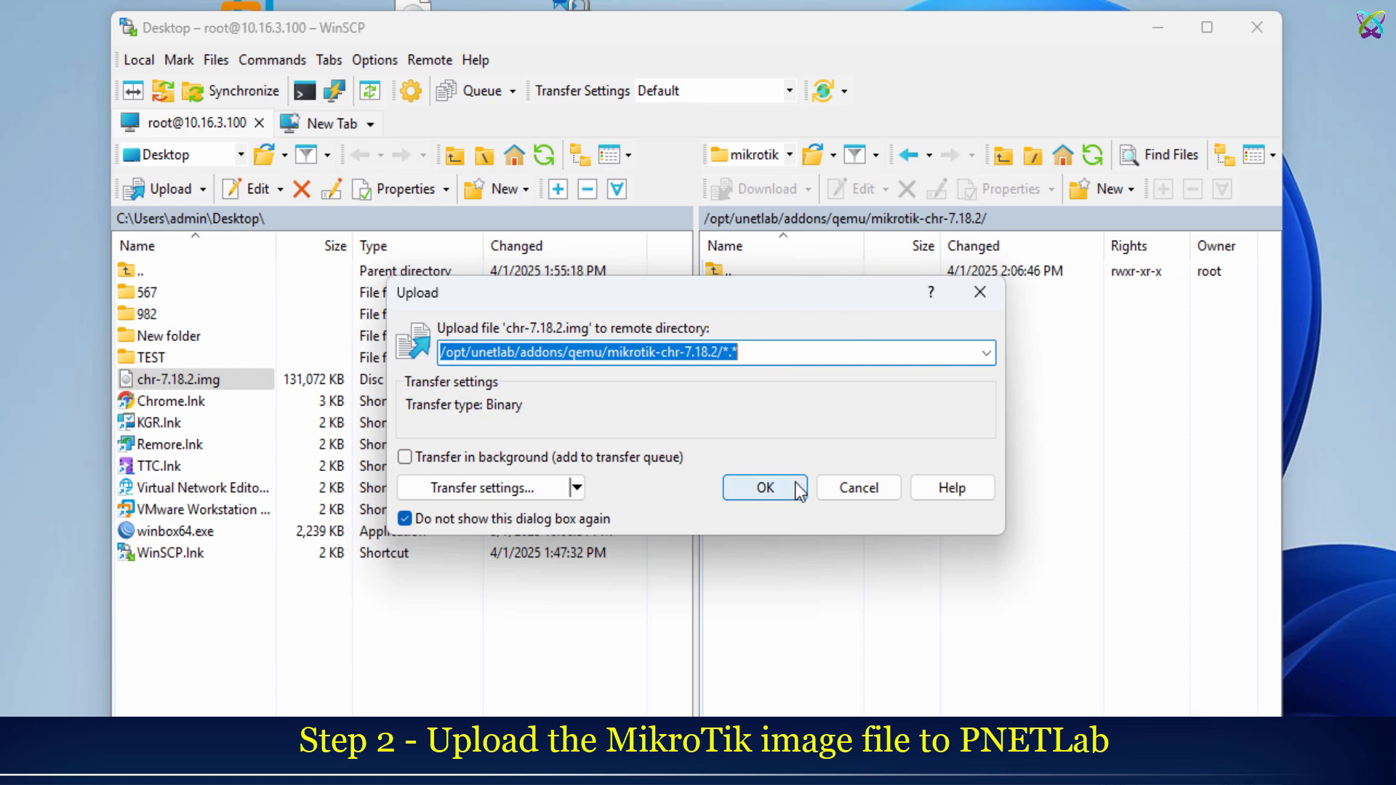
left_click(763, 487)
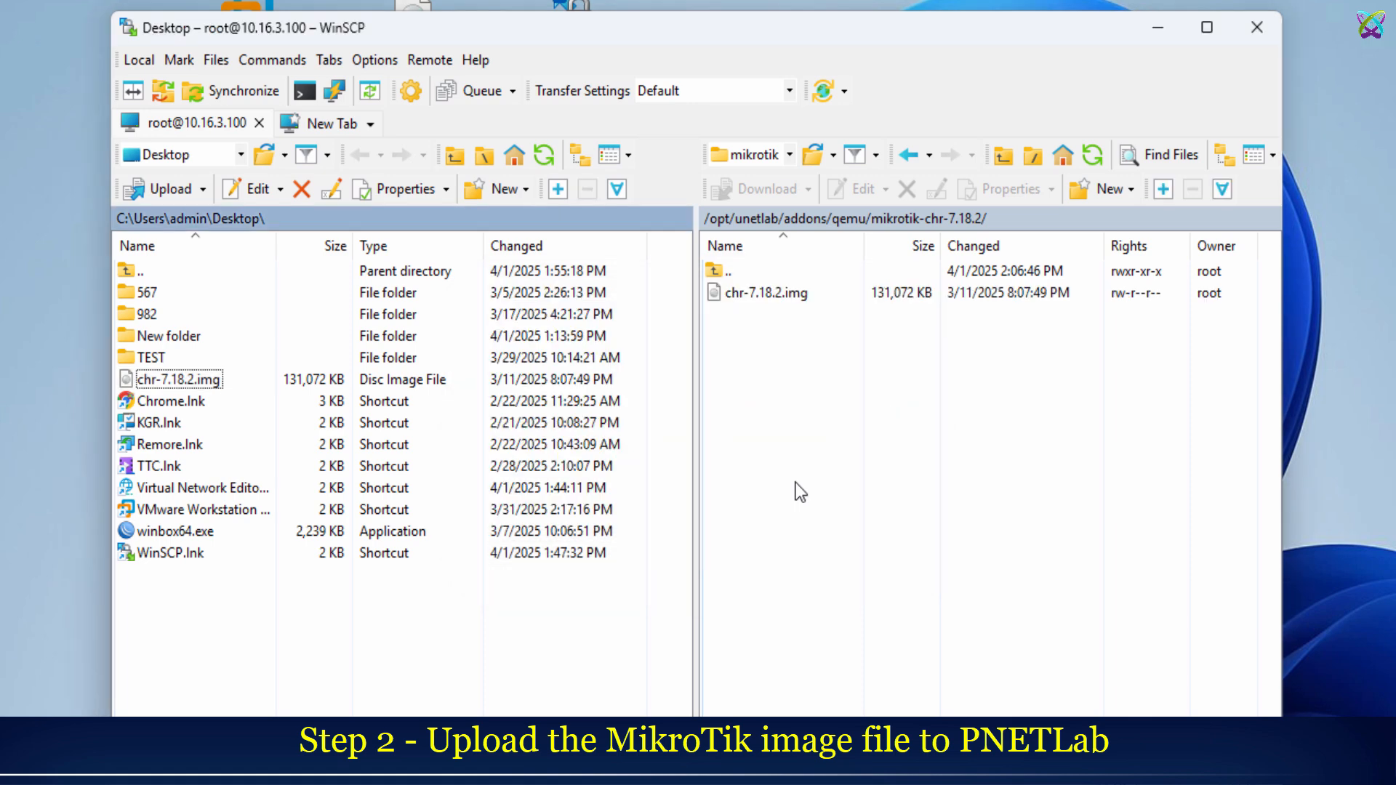
left_click(764, 292)
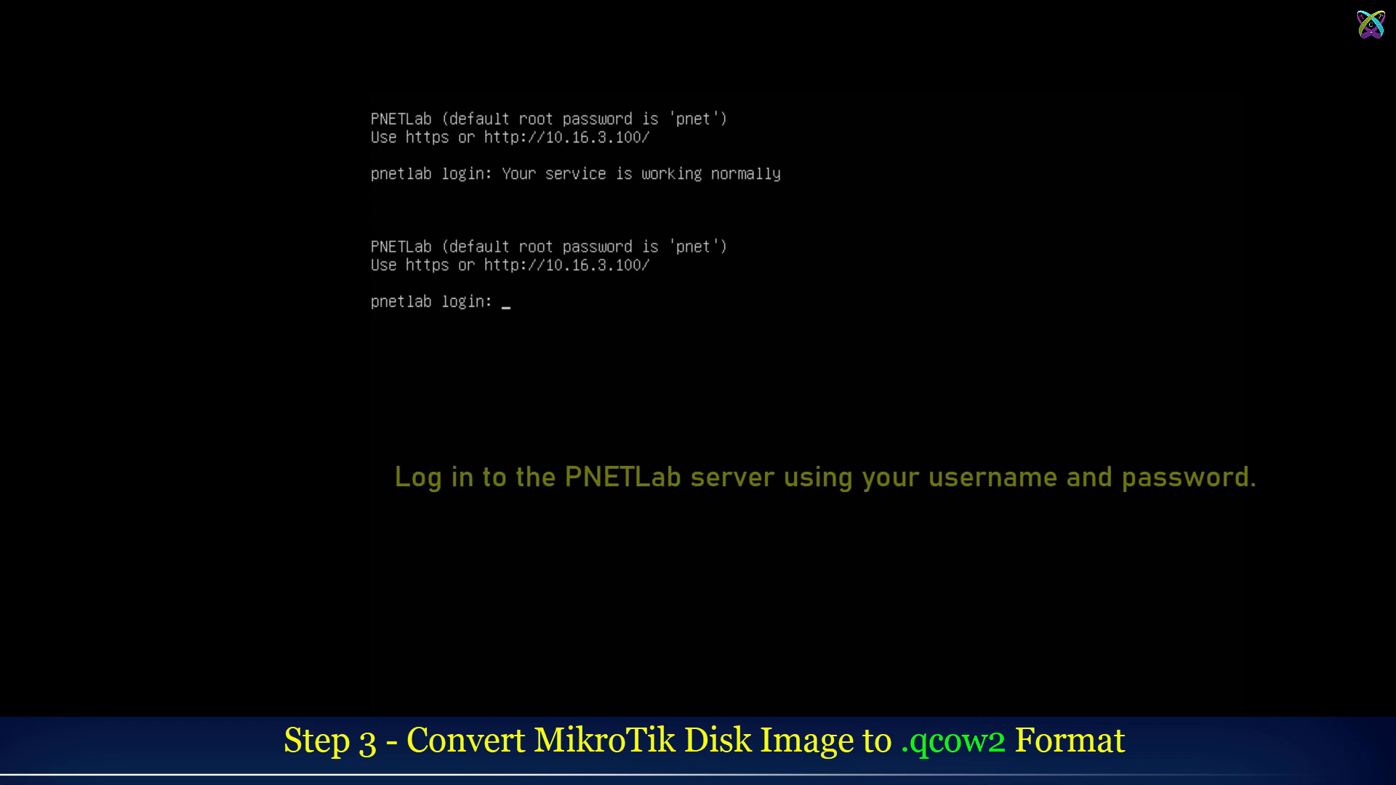
Step: Log into the console as root, cd to /opt/unetlab/addons/qemu/mikrotik-chr-7.18.2/, and list it
type("root")
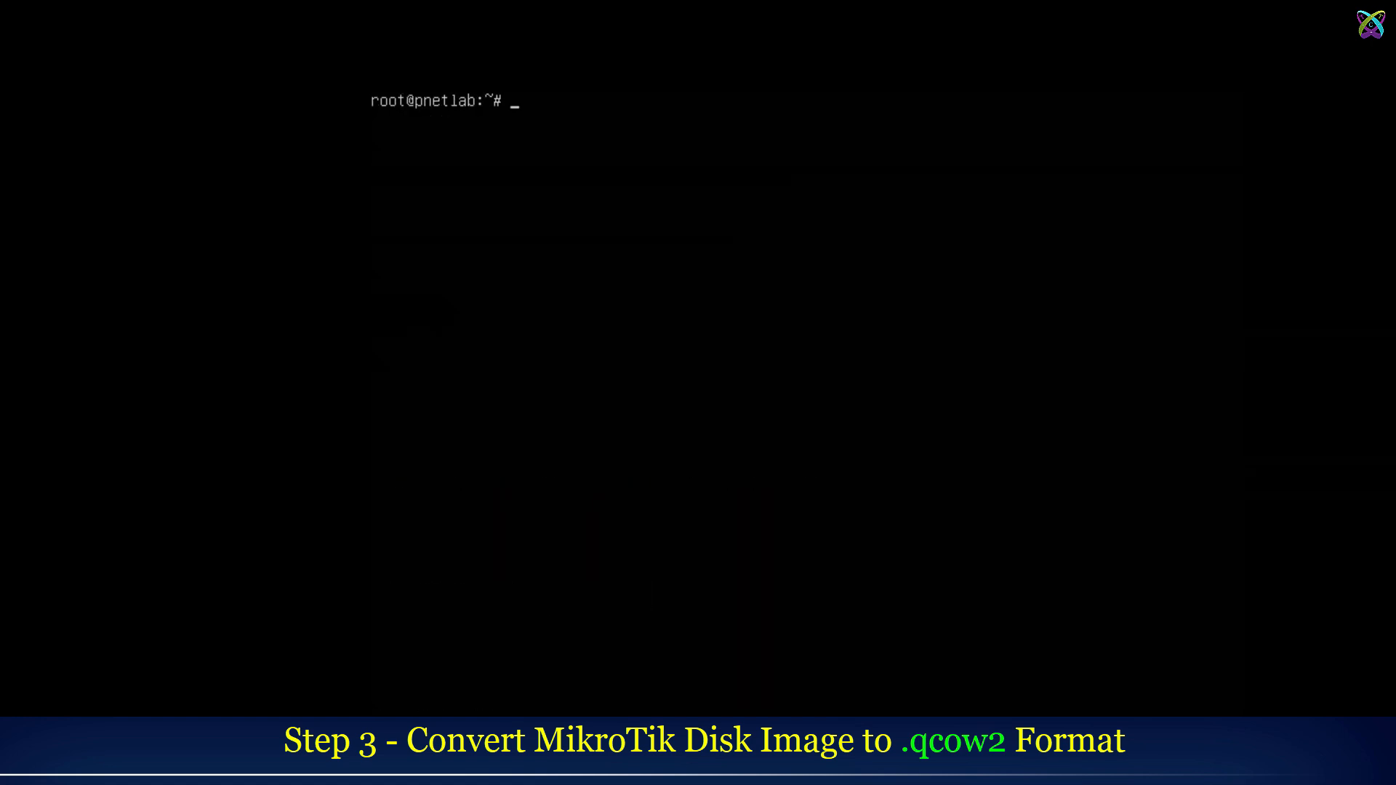
type("c")
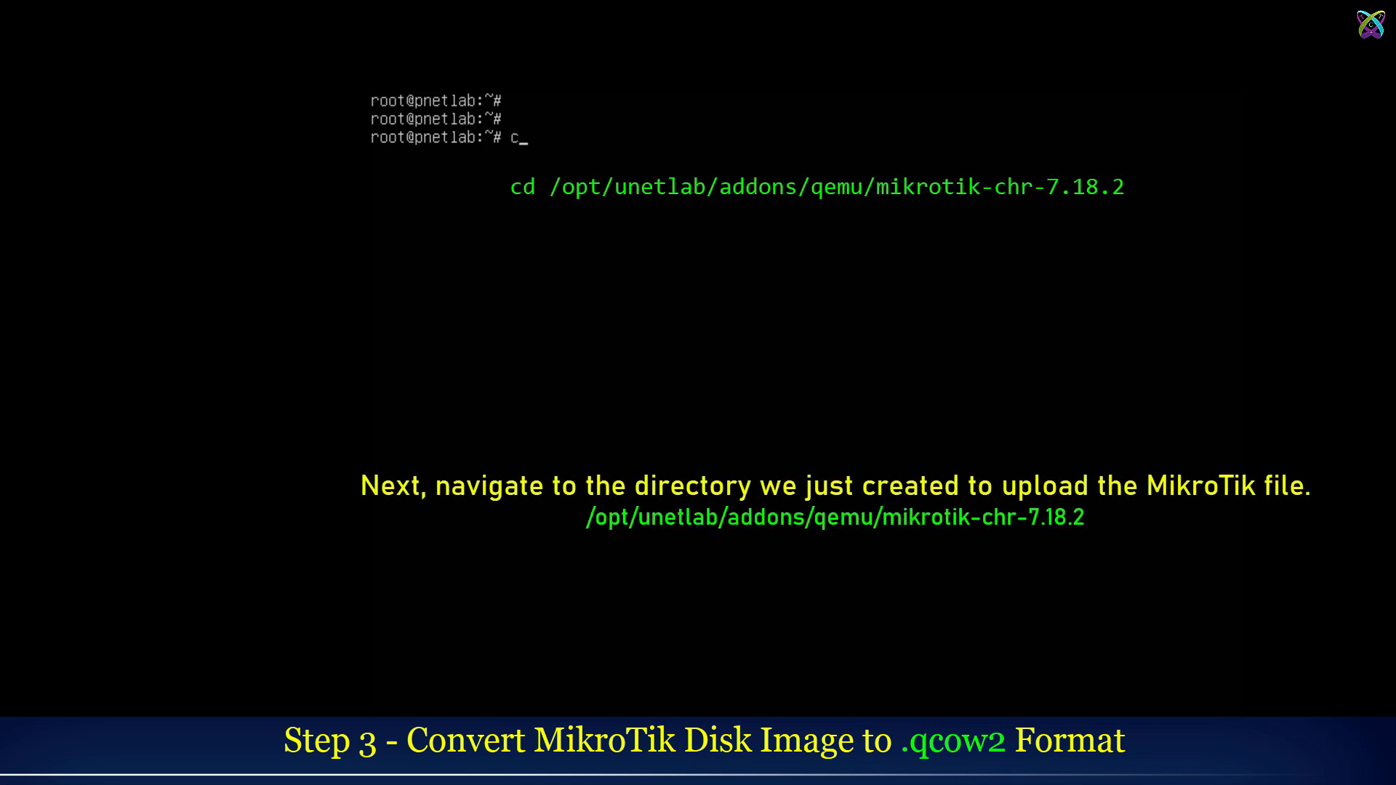
type("d /opt/unetlab/a")
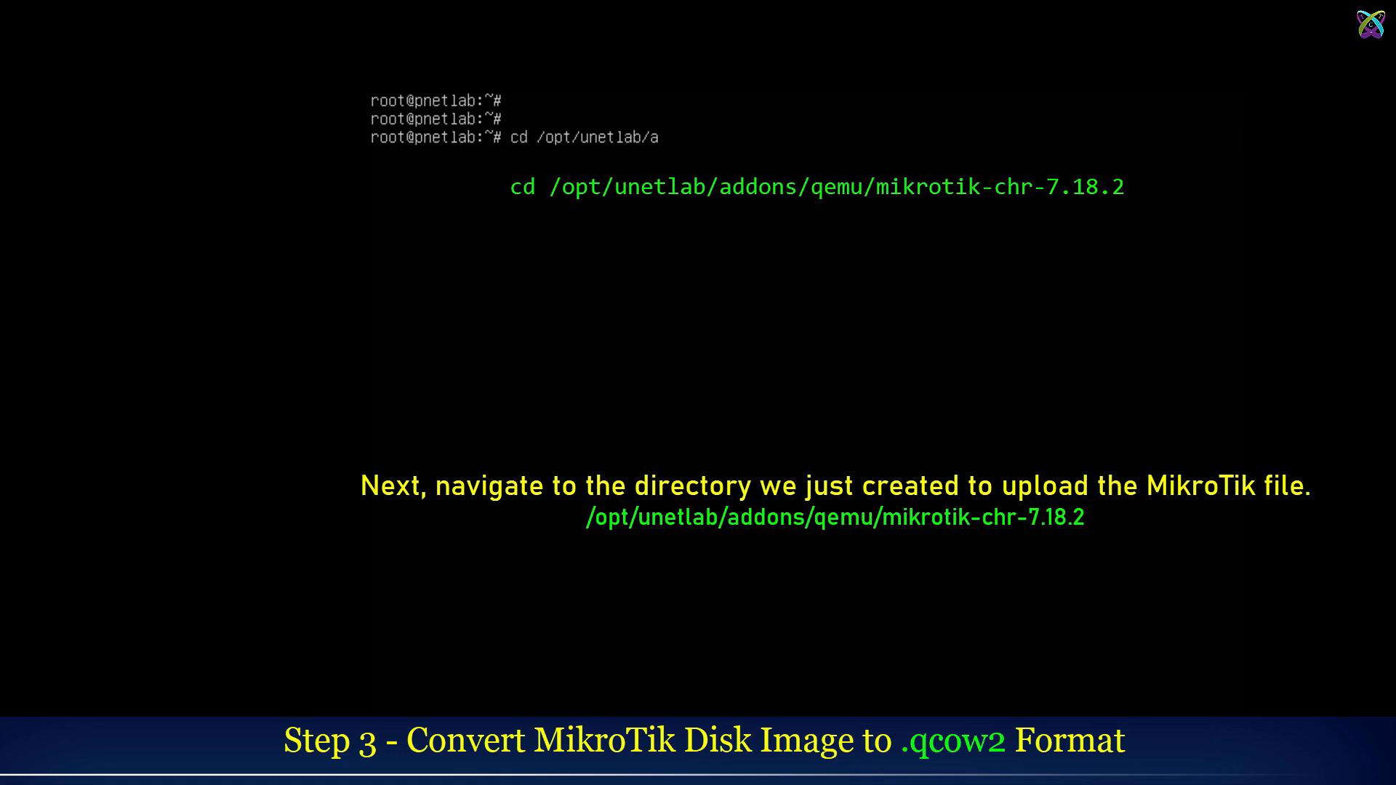
type("ddons/qemu/mikrotik-chr-7.18.2/")
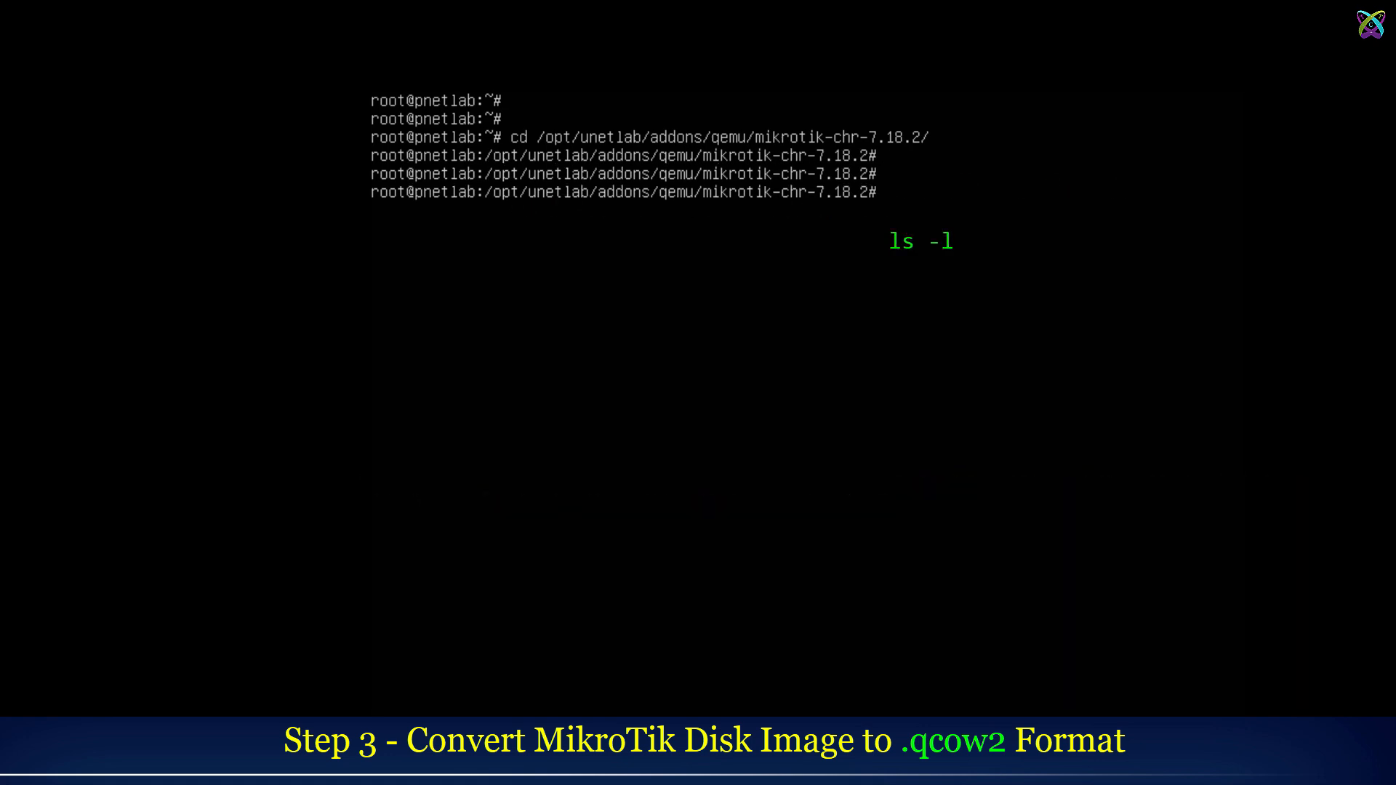
type("ls -l")
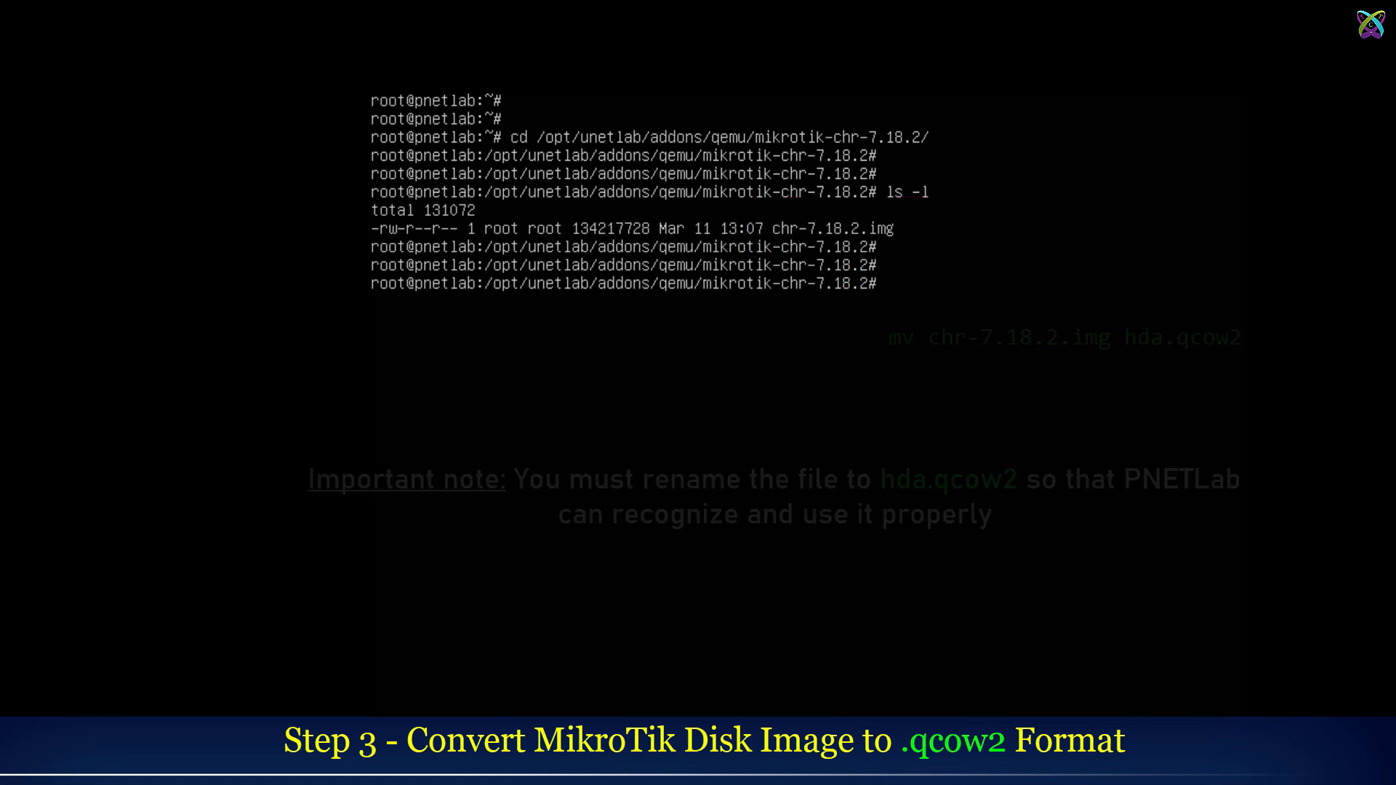
Step: Run mv chr-7.18.2.img hda.qcow2 and verify with ls -l
type("mv chr-7.18.2.img")
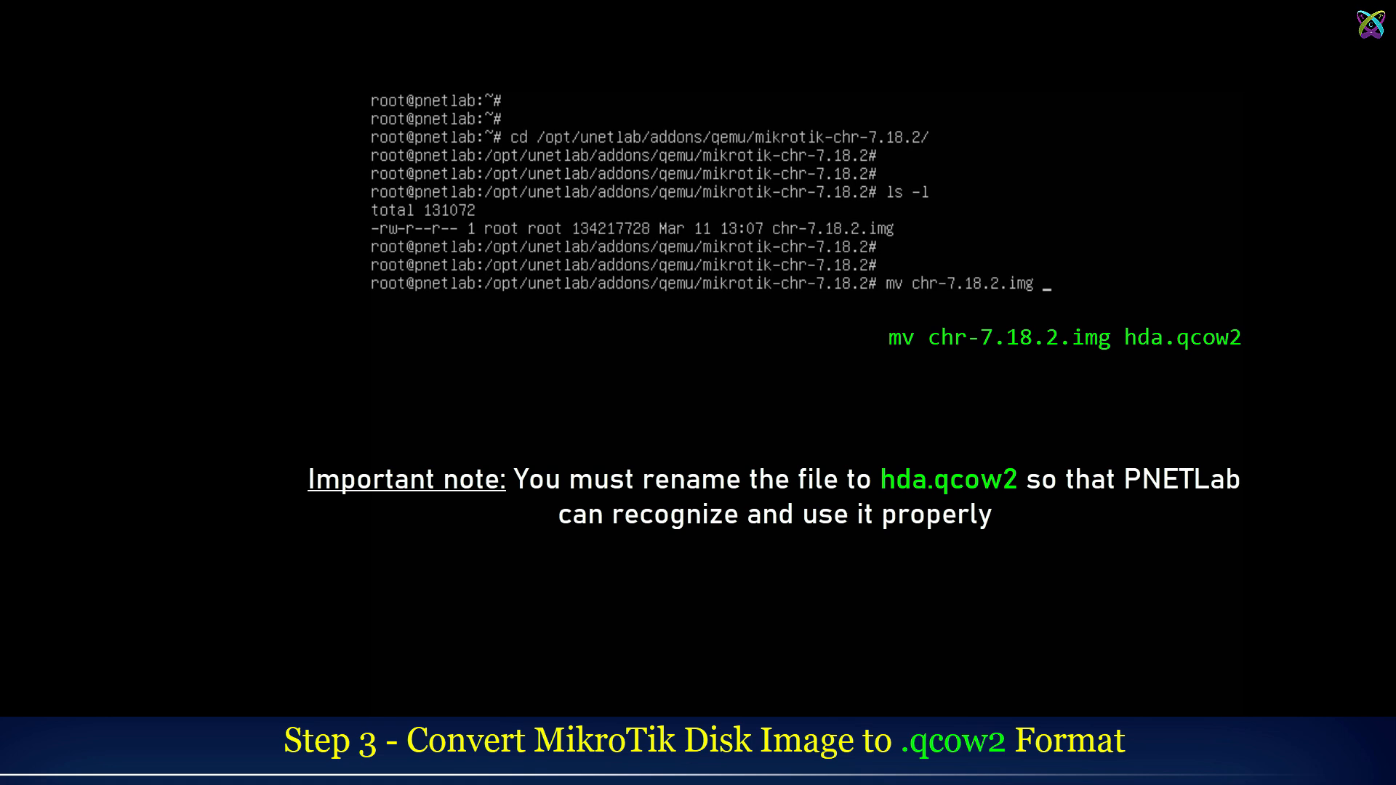
type("hda")
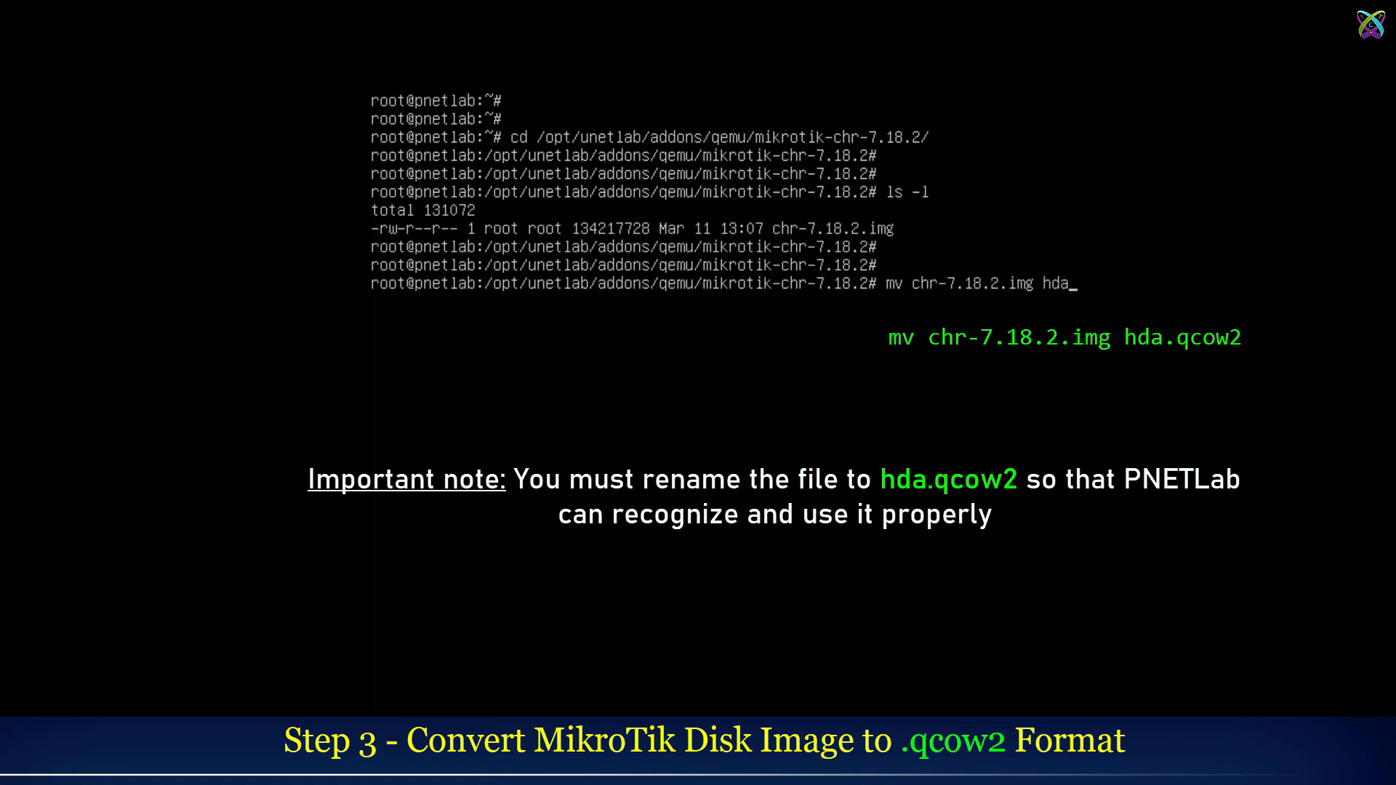
type(".qcow2")
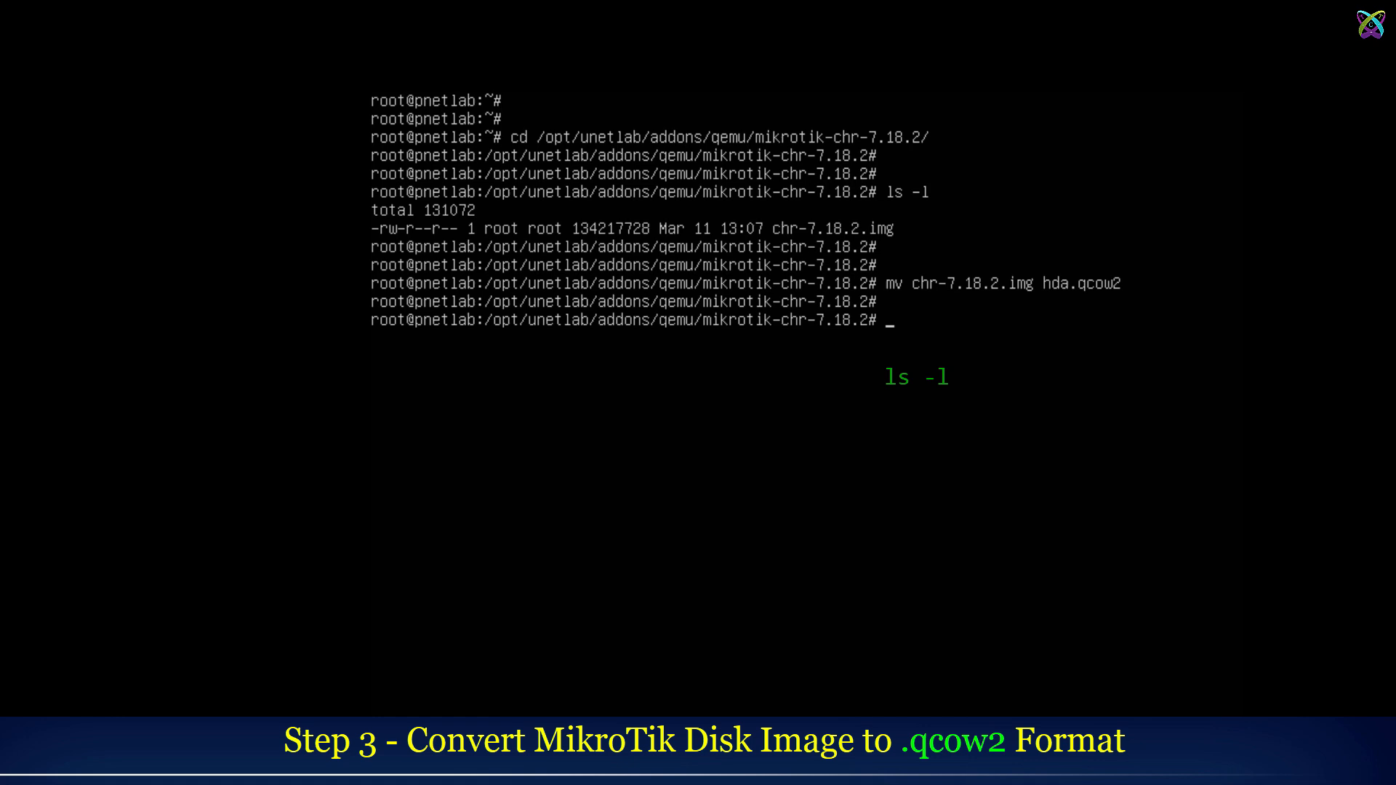
type("ls -")
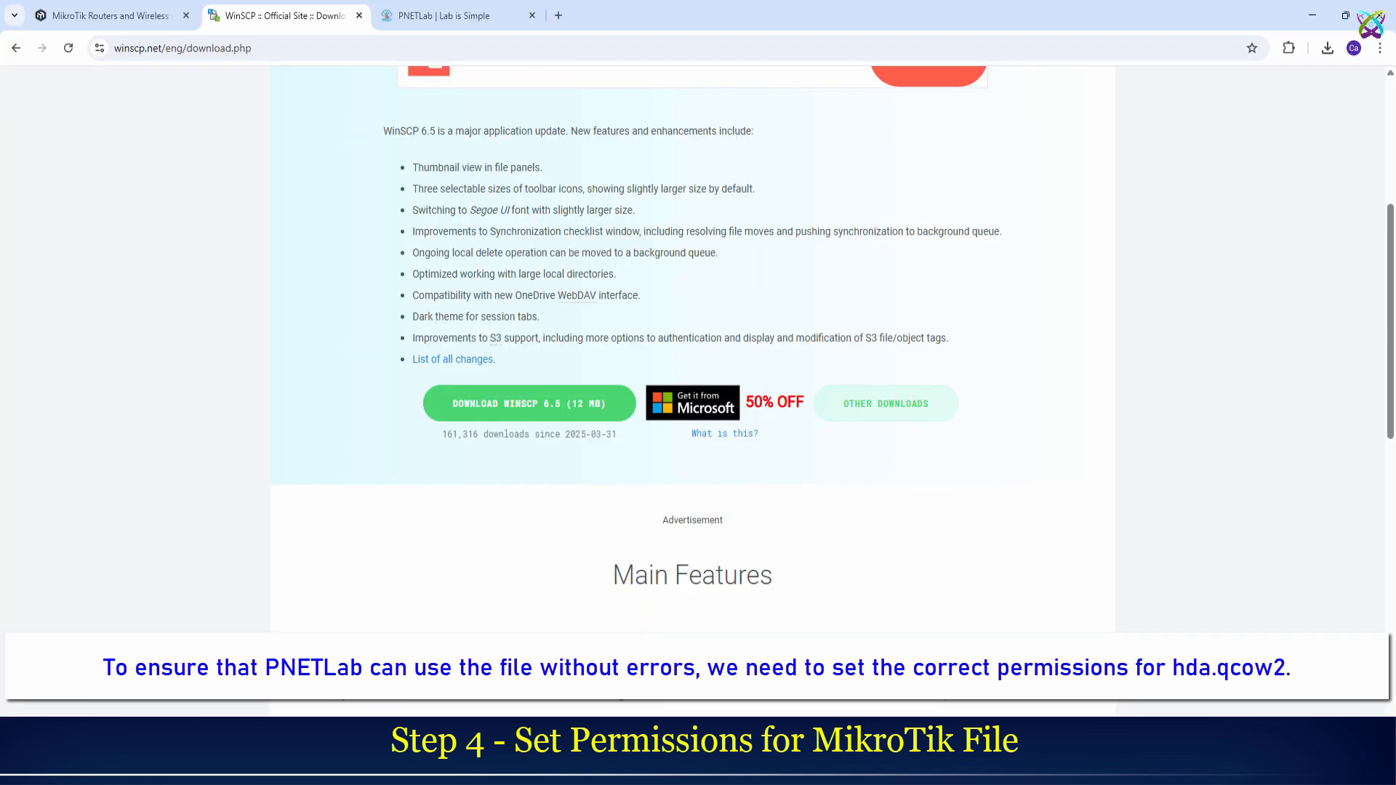
mouse_move(500, 39)
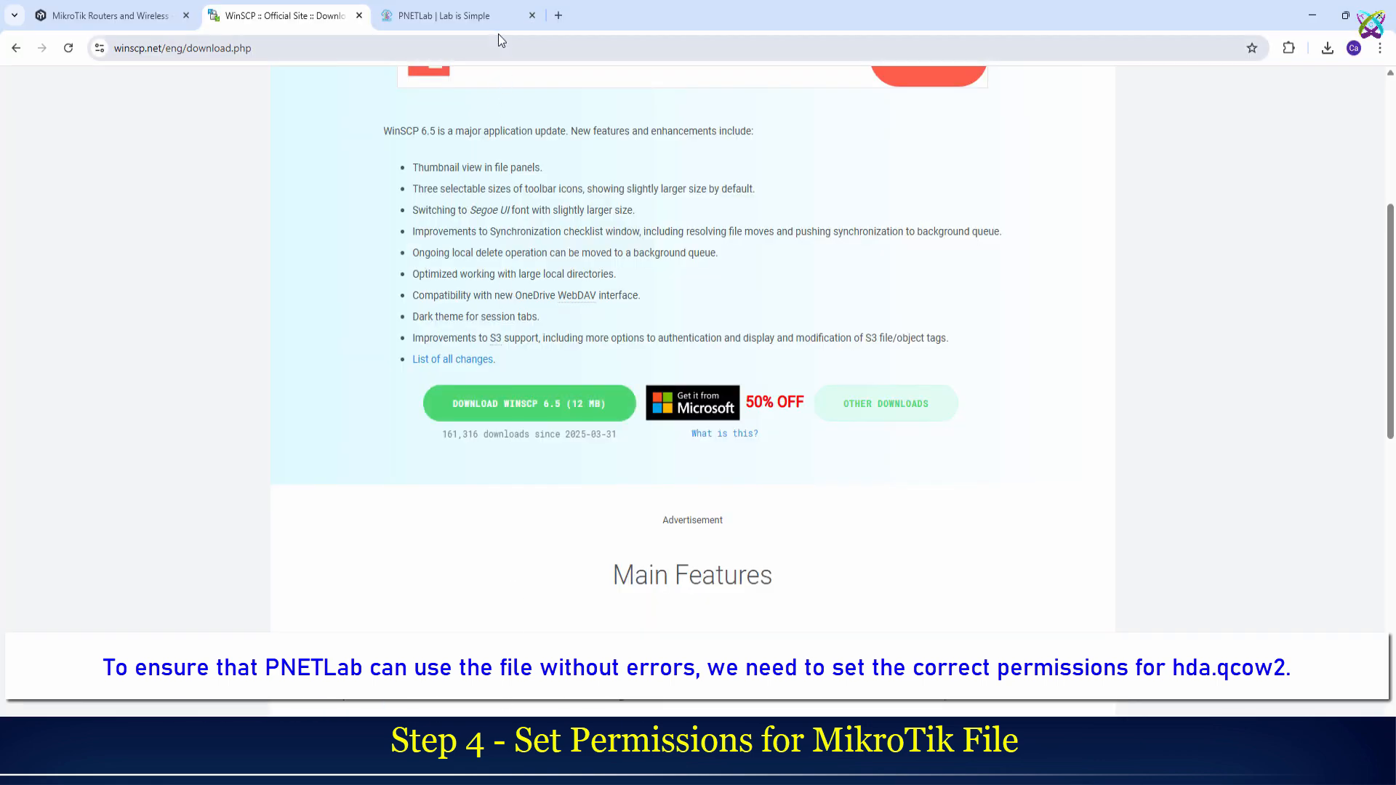
Step: In the PNETLab web page, go to System > System Setting
left_click(437, 15)
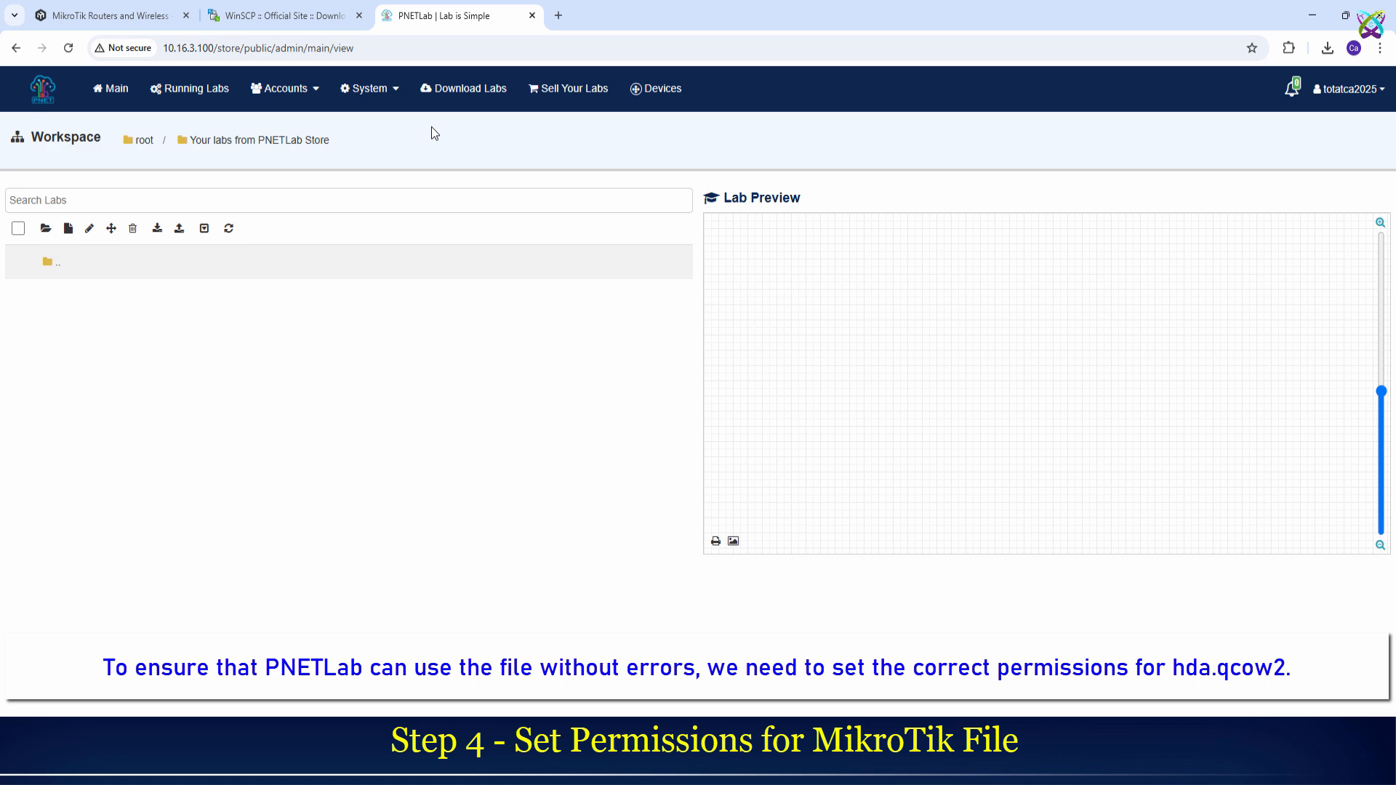
left_click(367, 87)
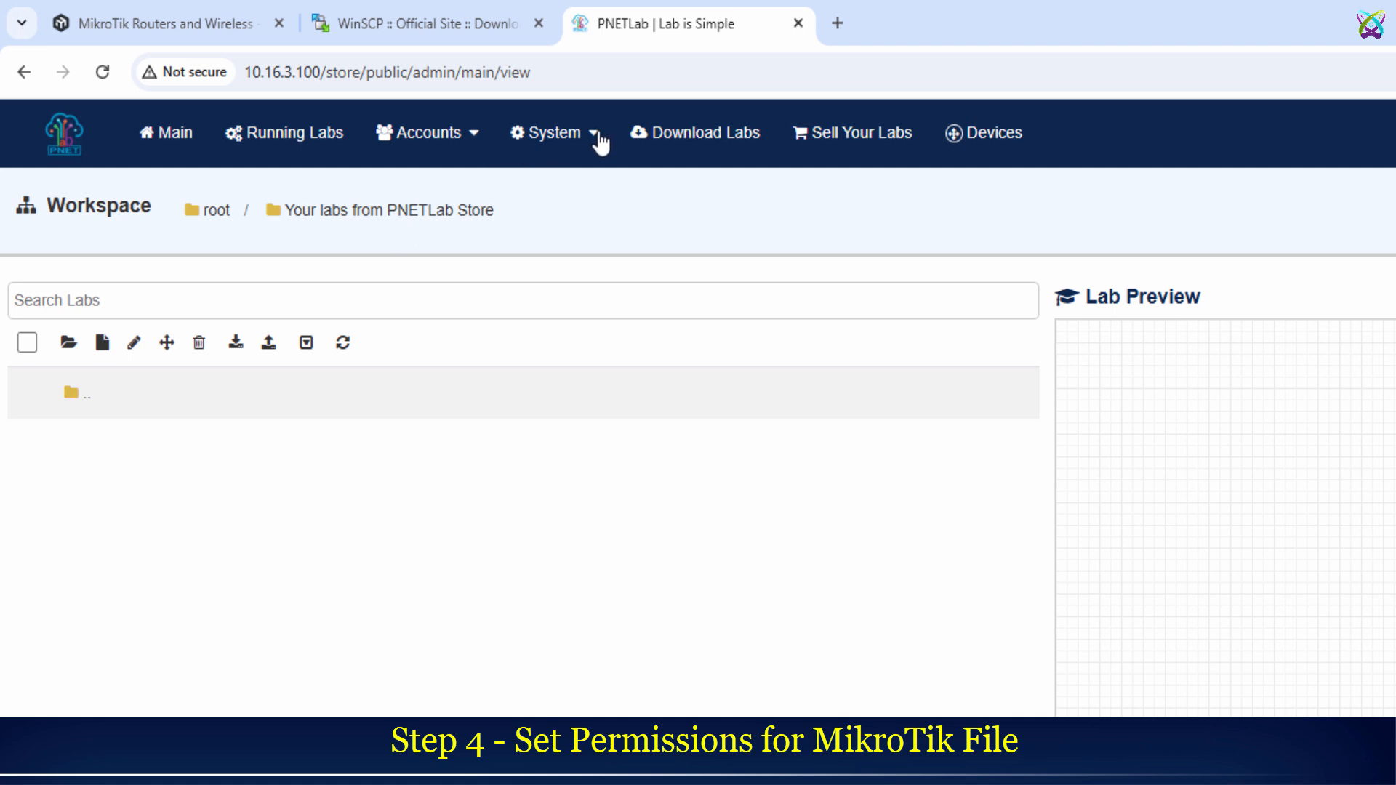
left_click(551, 132)
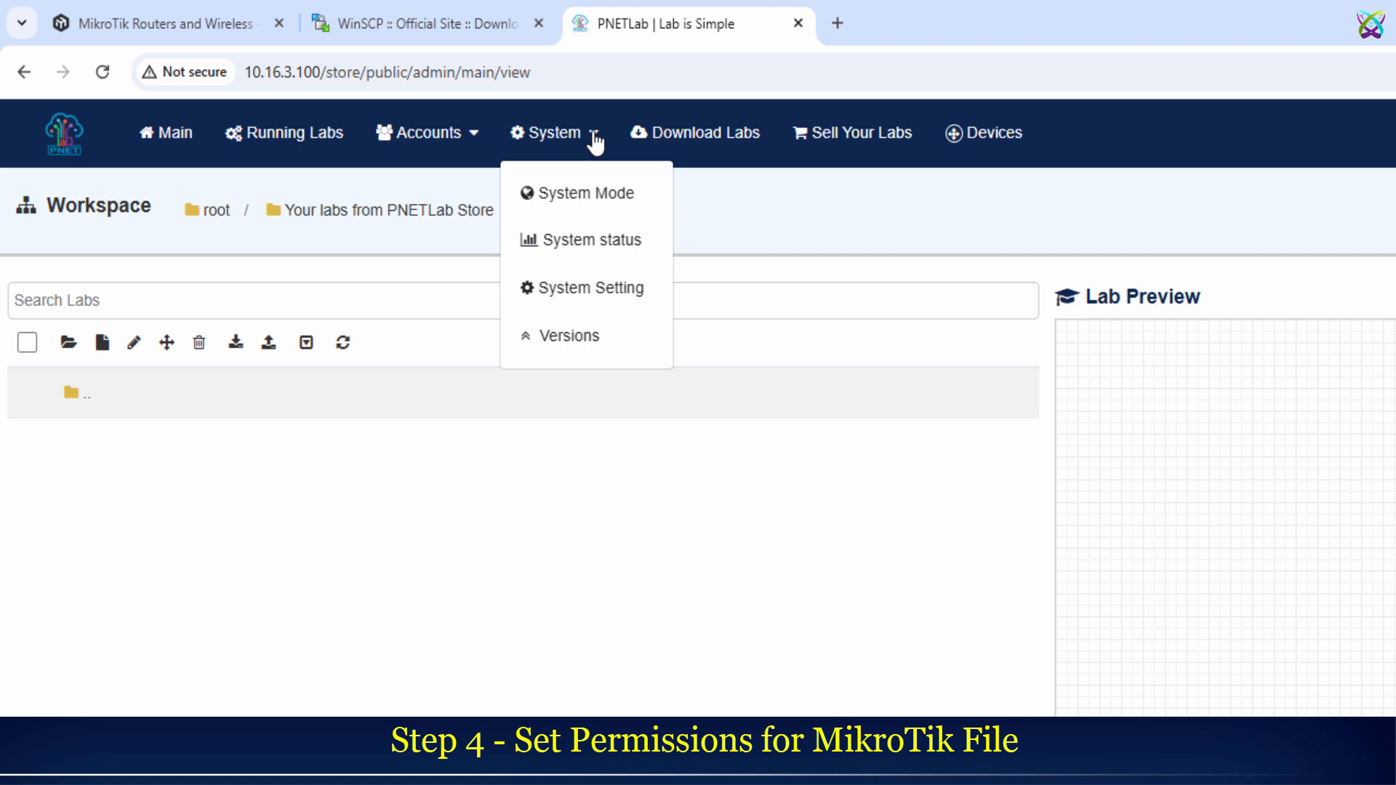
mouse_move(594, 296)
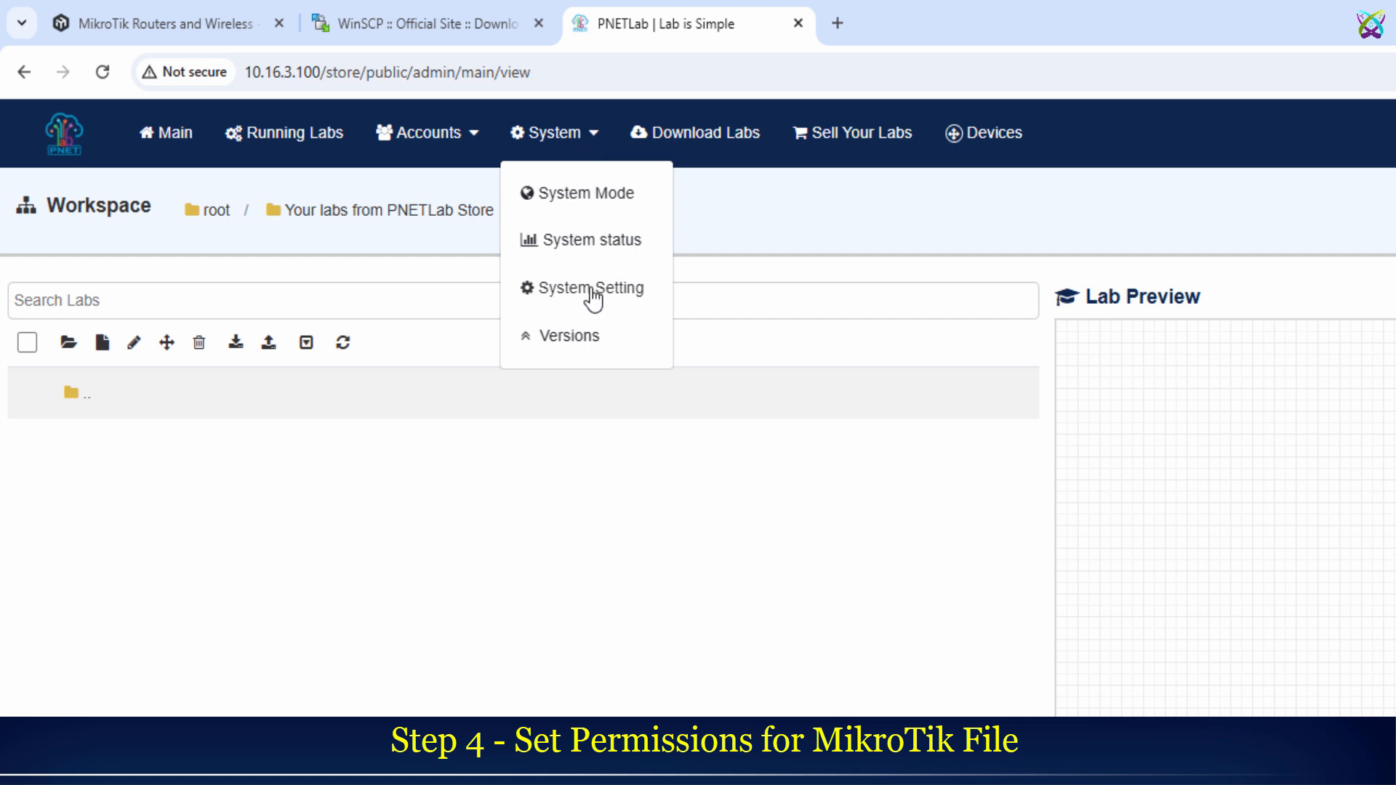
left_click(591, 288)
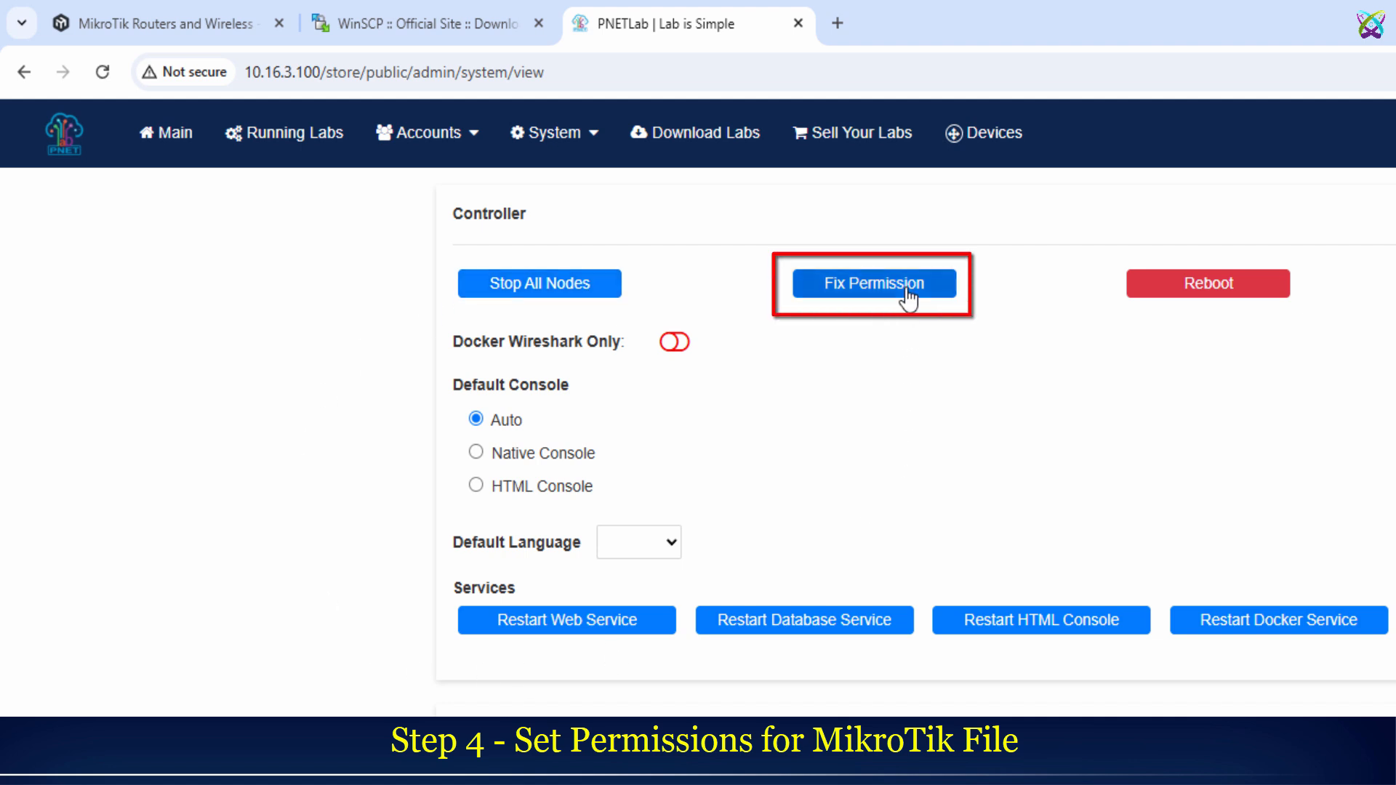
Step: Run Fix Permission and dismiss the success dialog
left_click(873, 283)
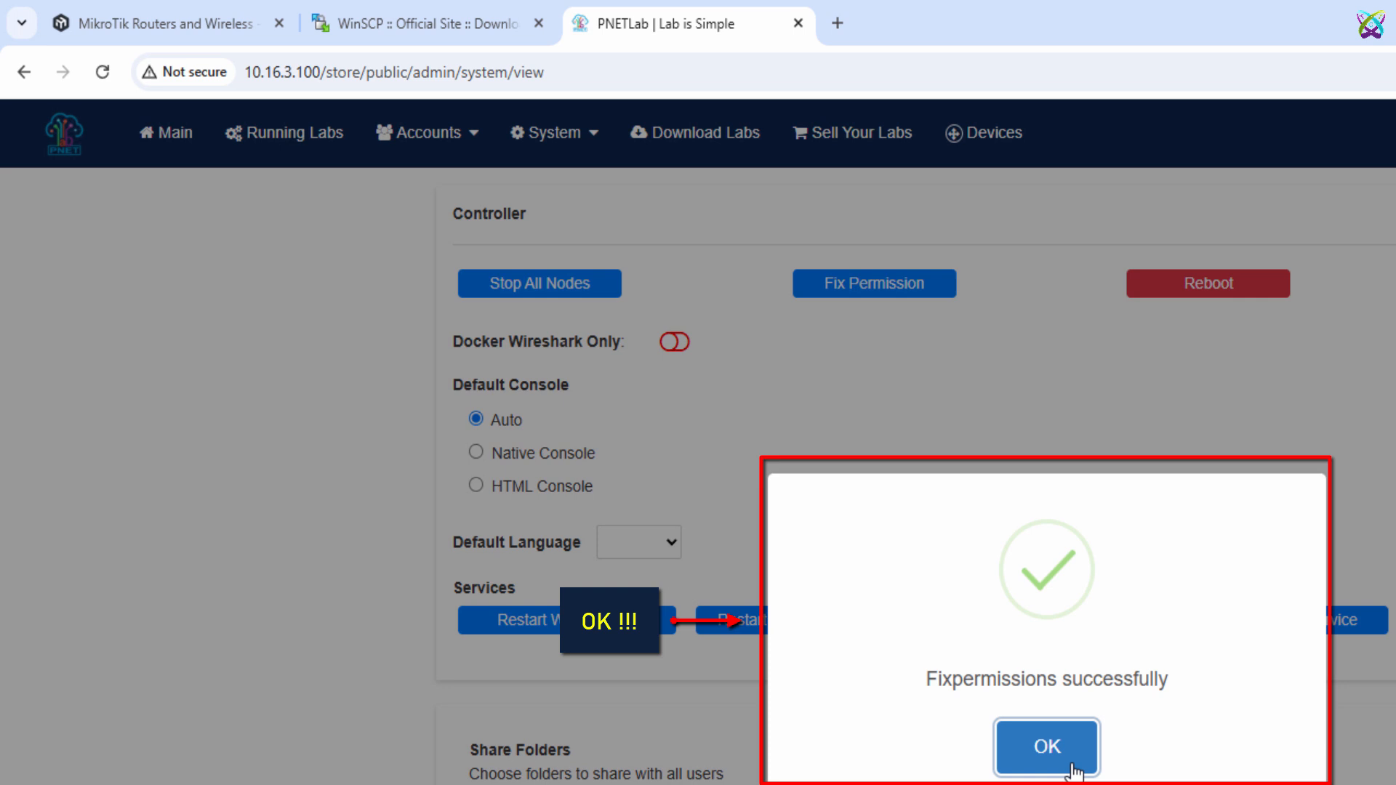
left_click(1047, 746)
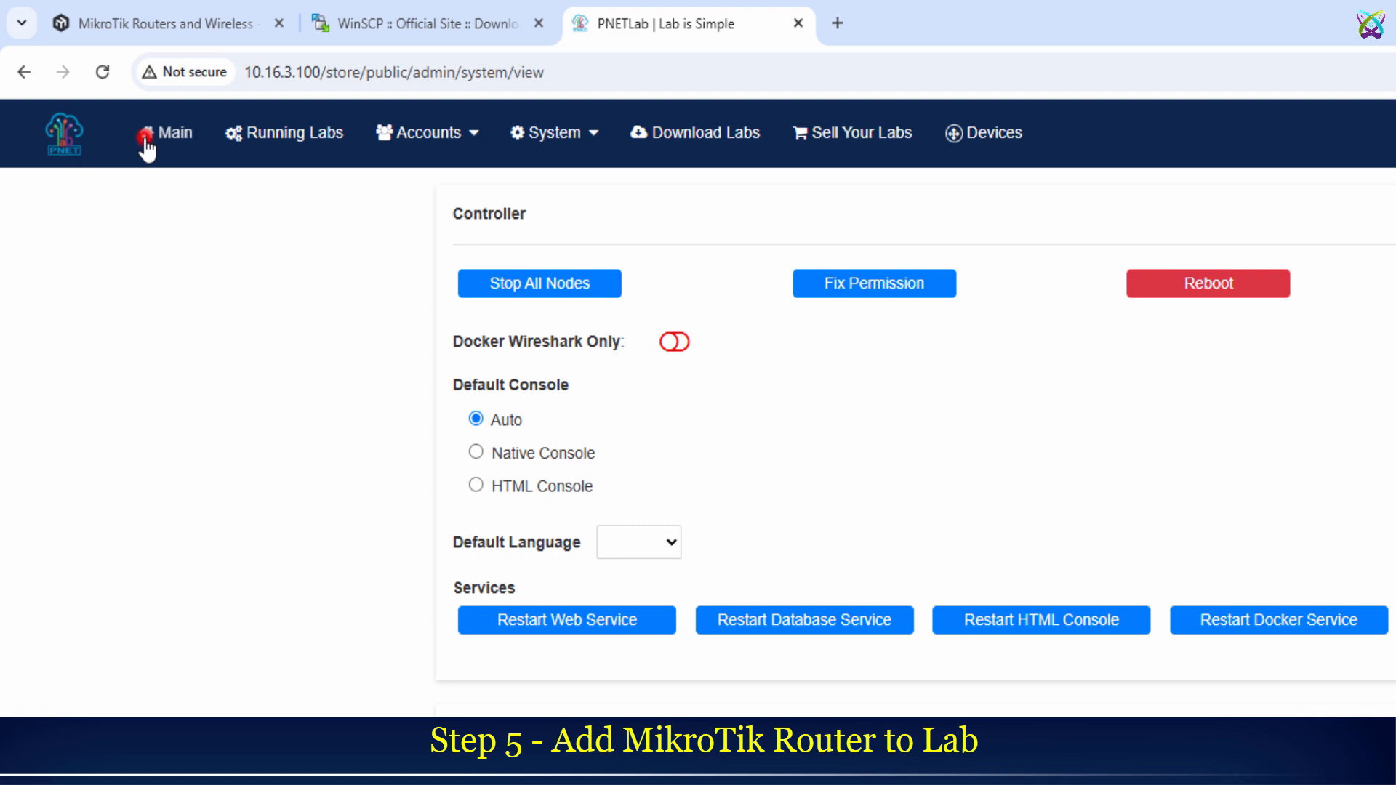
Step: From Main, add a new lab named 'Test Mikro'
left_click(175, 132)
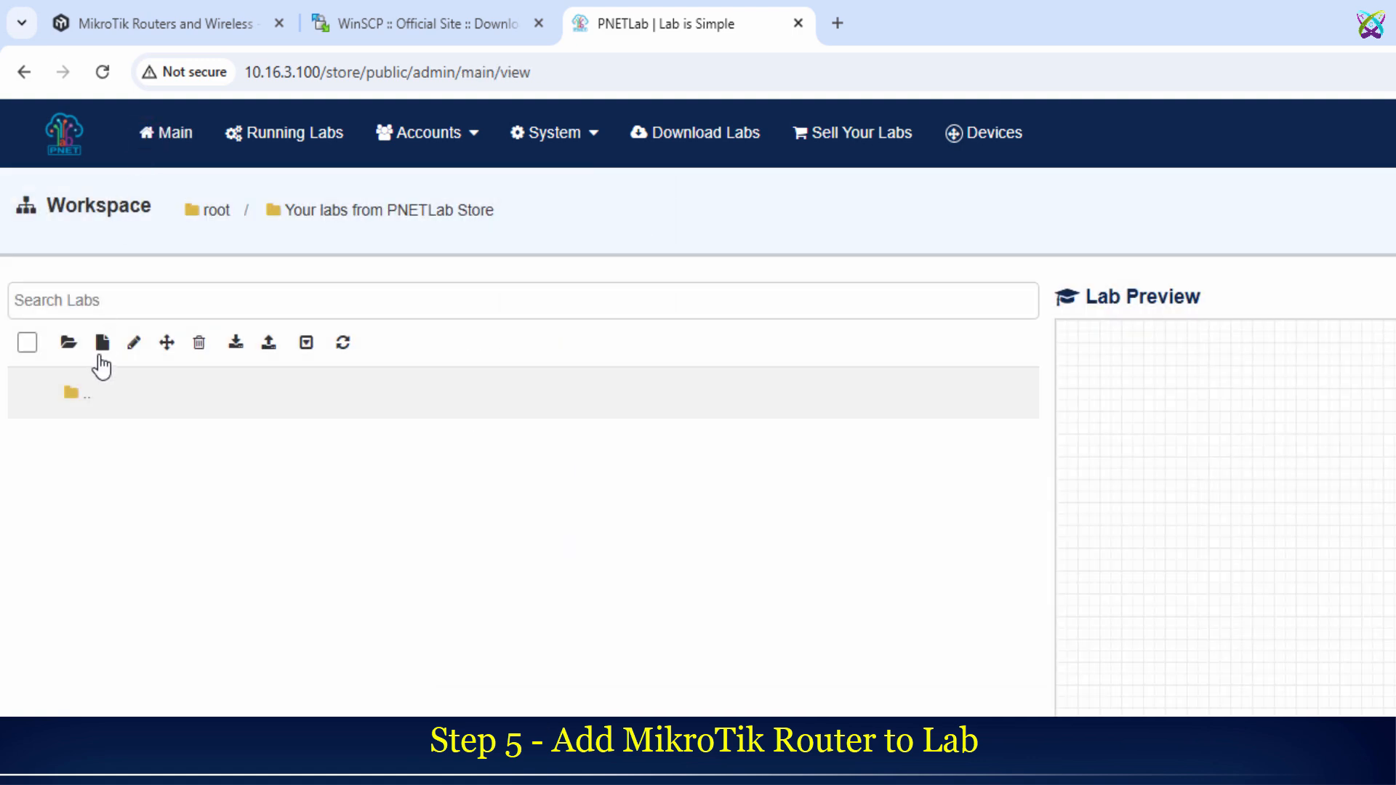
left_click(100, 342)
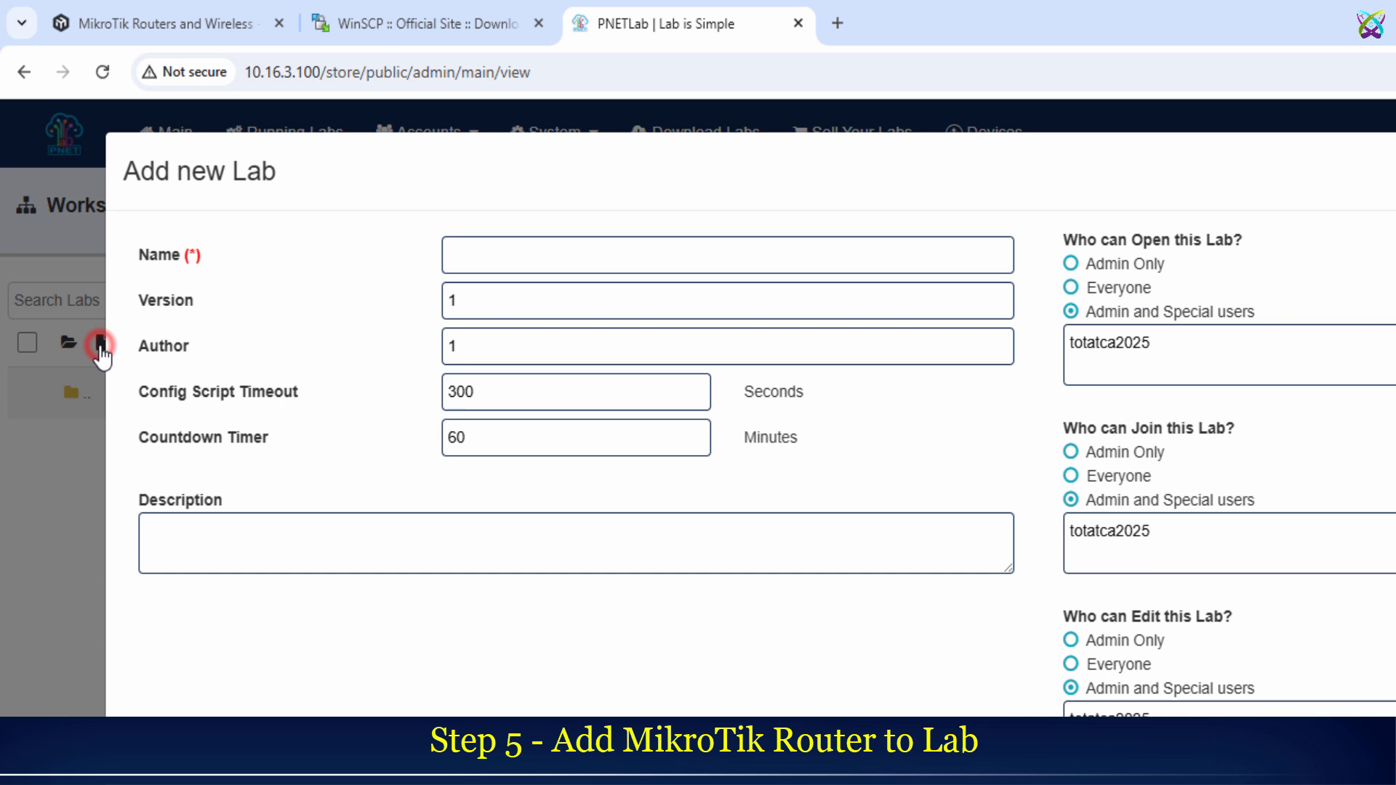
type("Test Mikro")
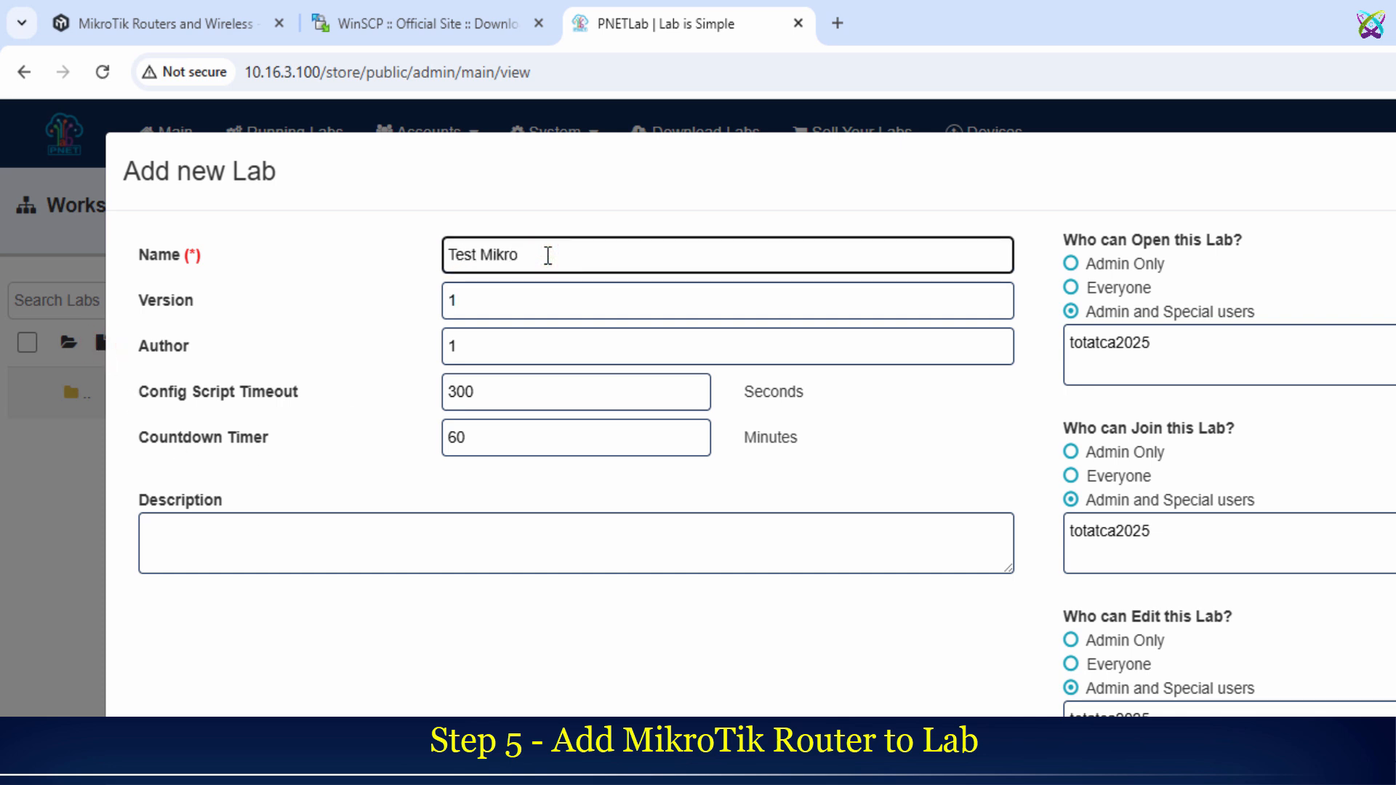
type("Tik")
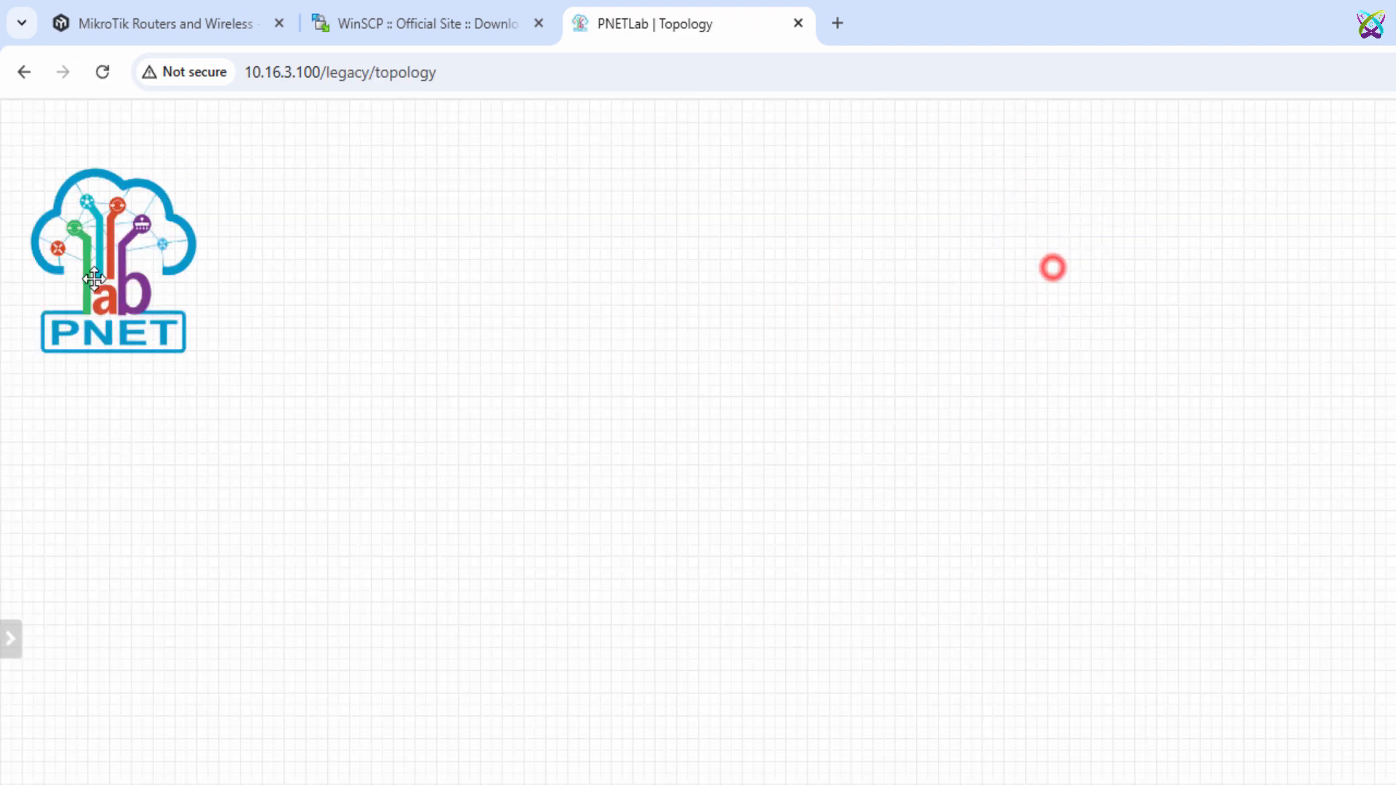
Step: Add a MikroTik RouterOS node from the canvas menu, with 1 CPU, 256 MB RAM and 4 Ethernet ports
right_click(517, 240)
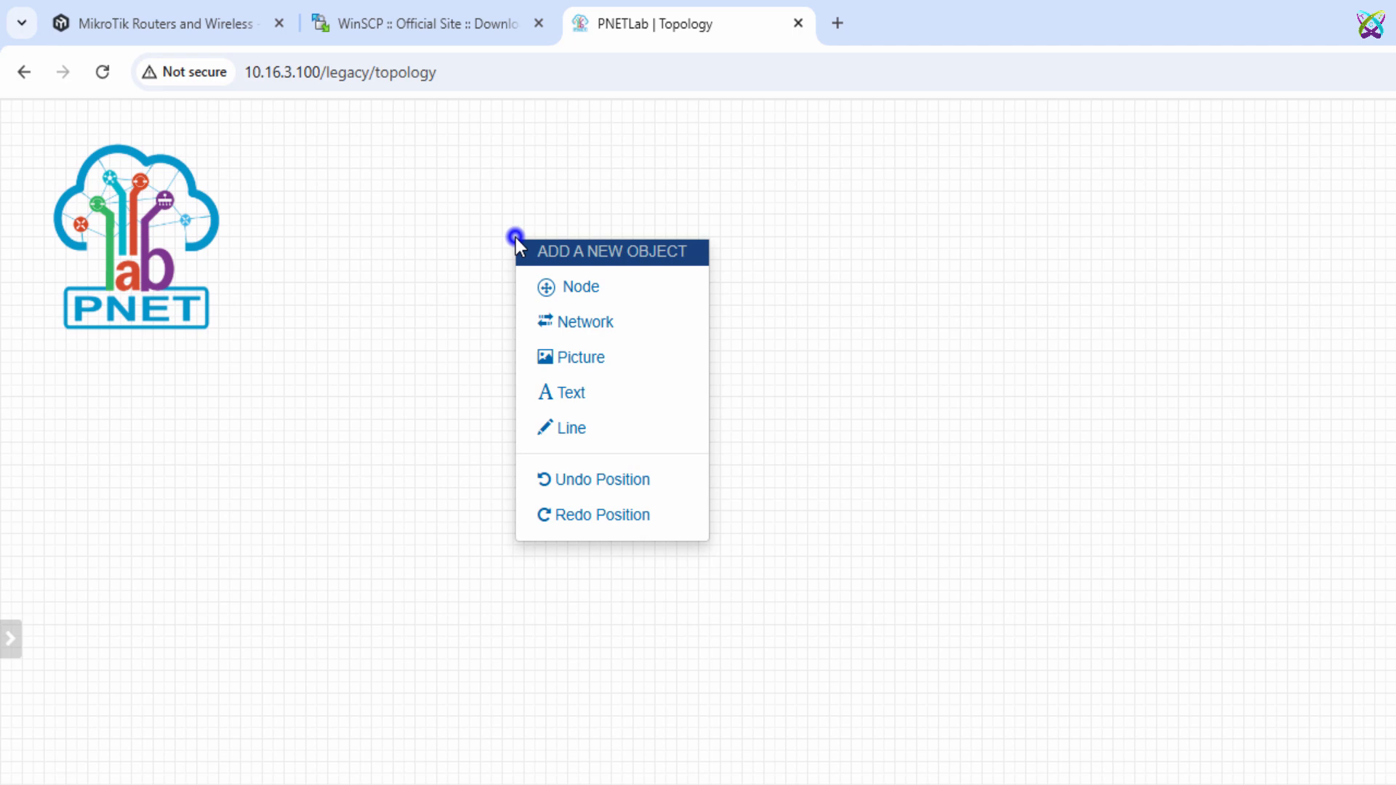
mouse_move(615, 302)
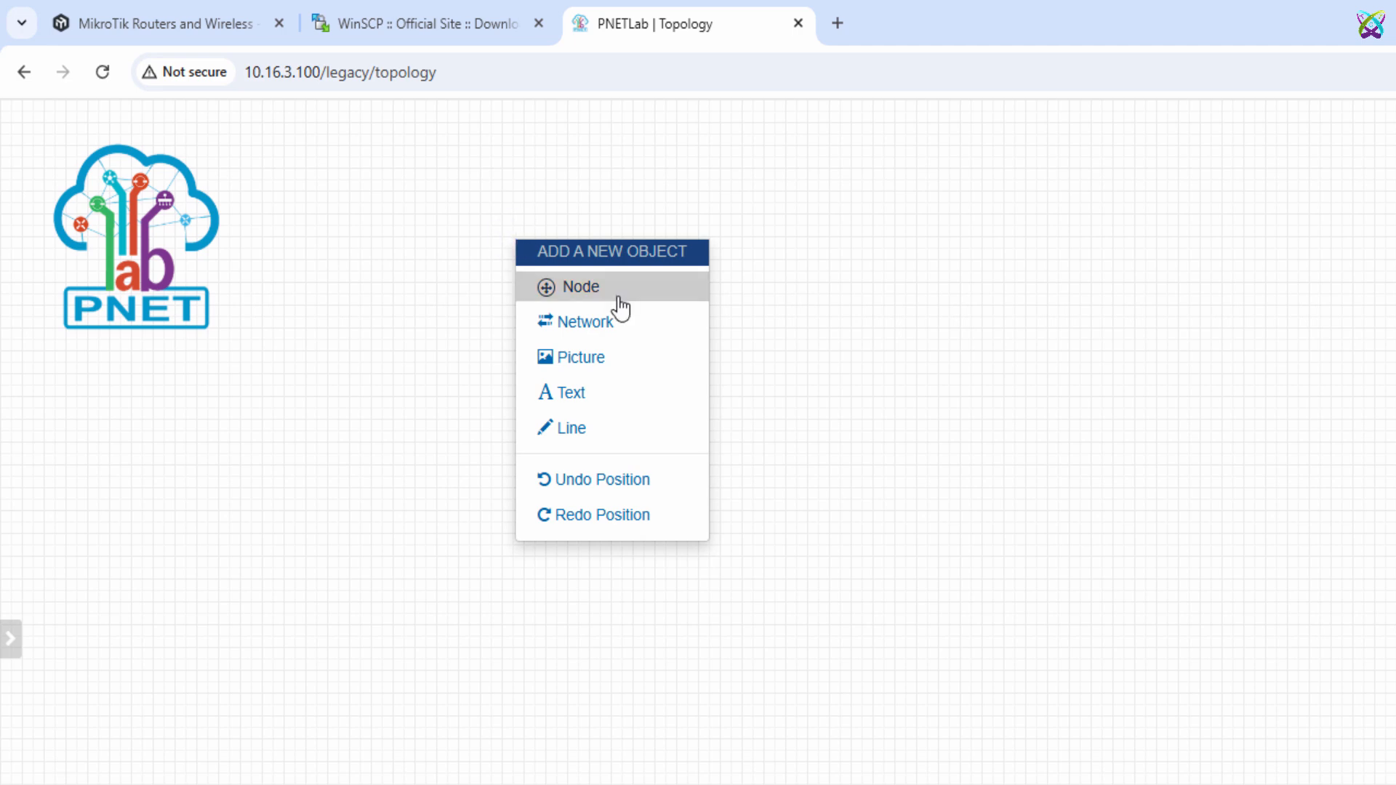
left_click(580, 286)
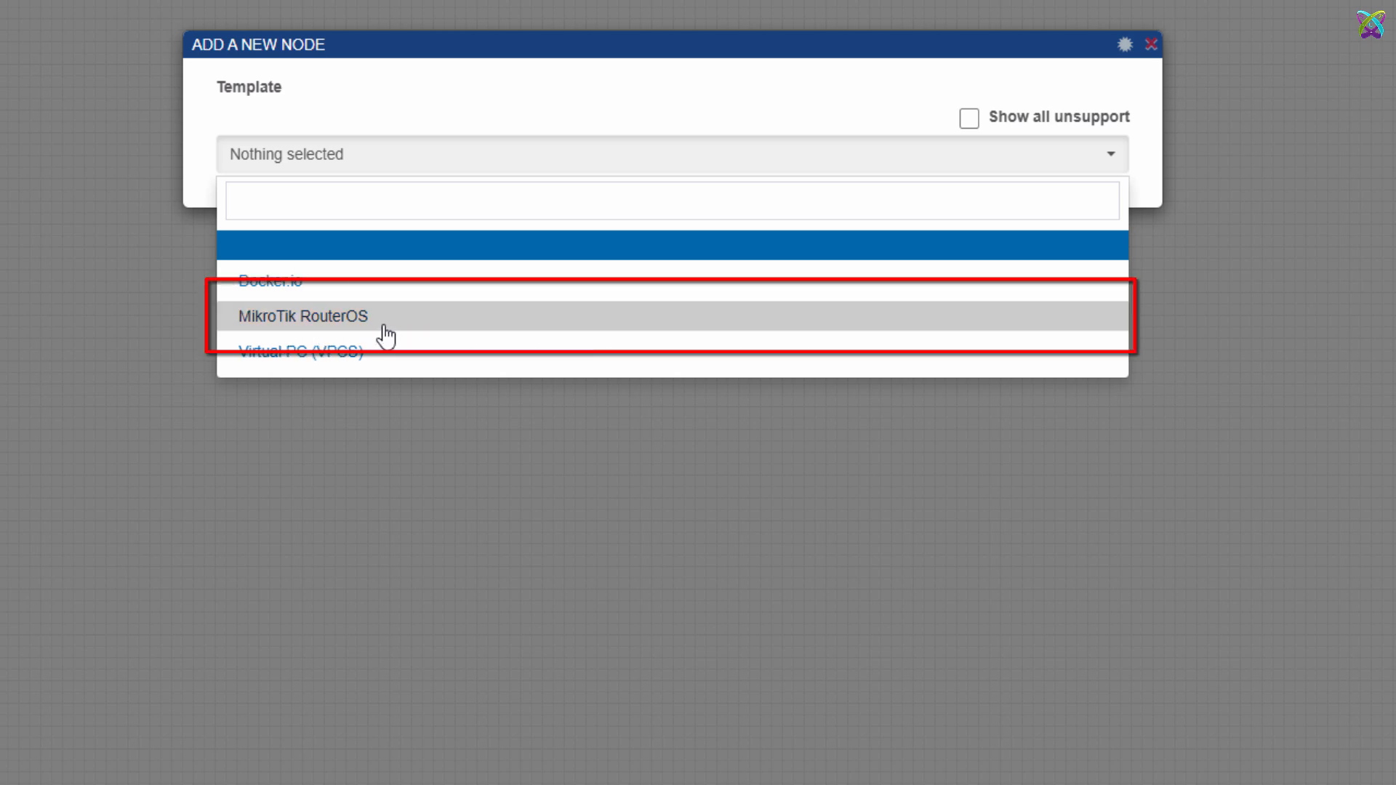
left_click(306, 316)
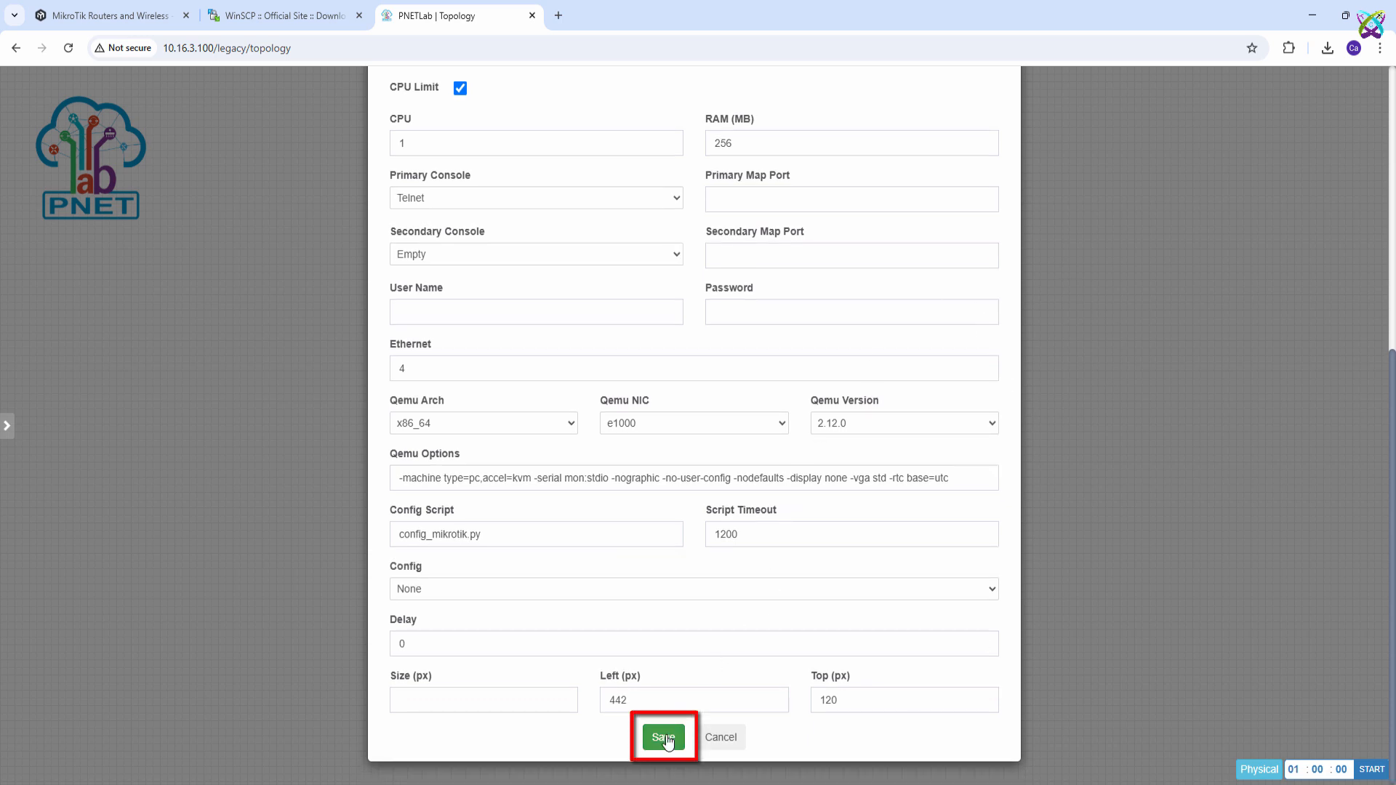
Step: Save the MikroTik node, drag it to the top centre of the canvas, and dismiss the notification
left_click(663, 737)
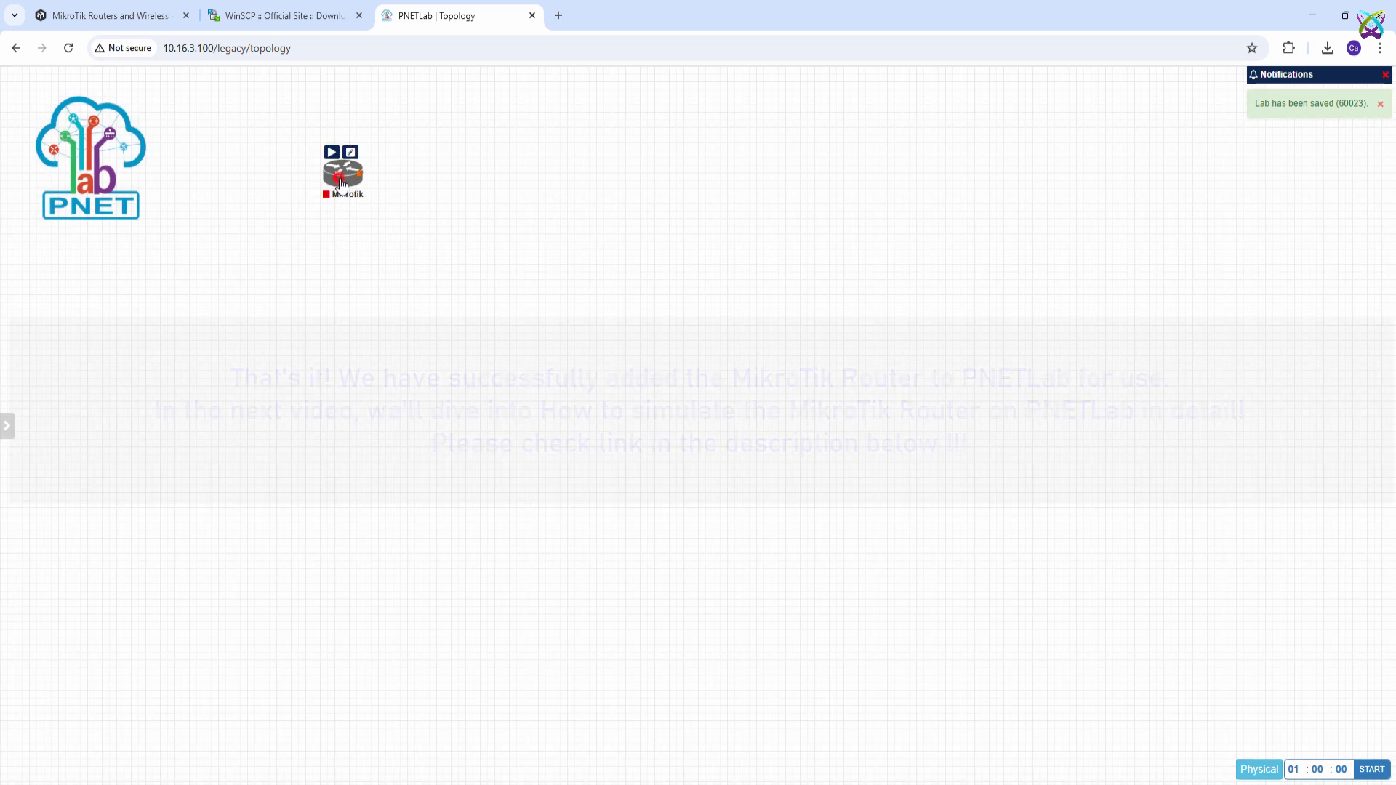
left_click_drag(343, 171, 616, 178)
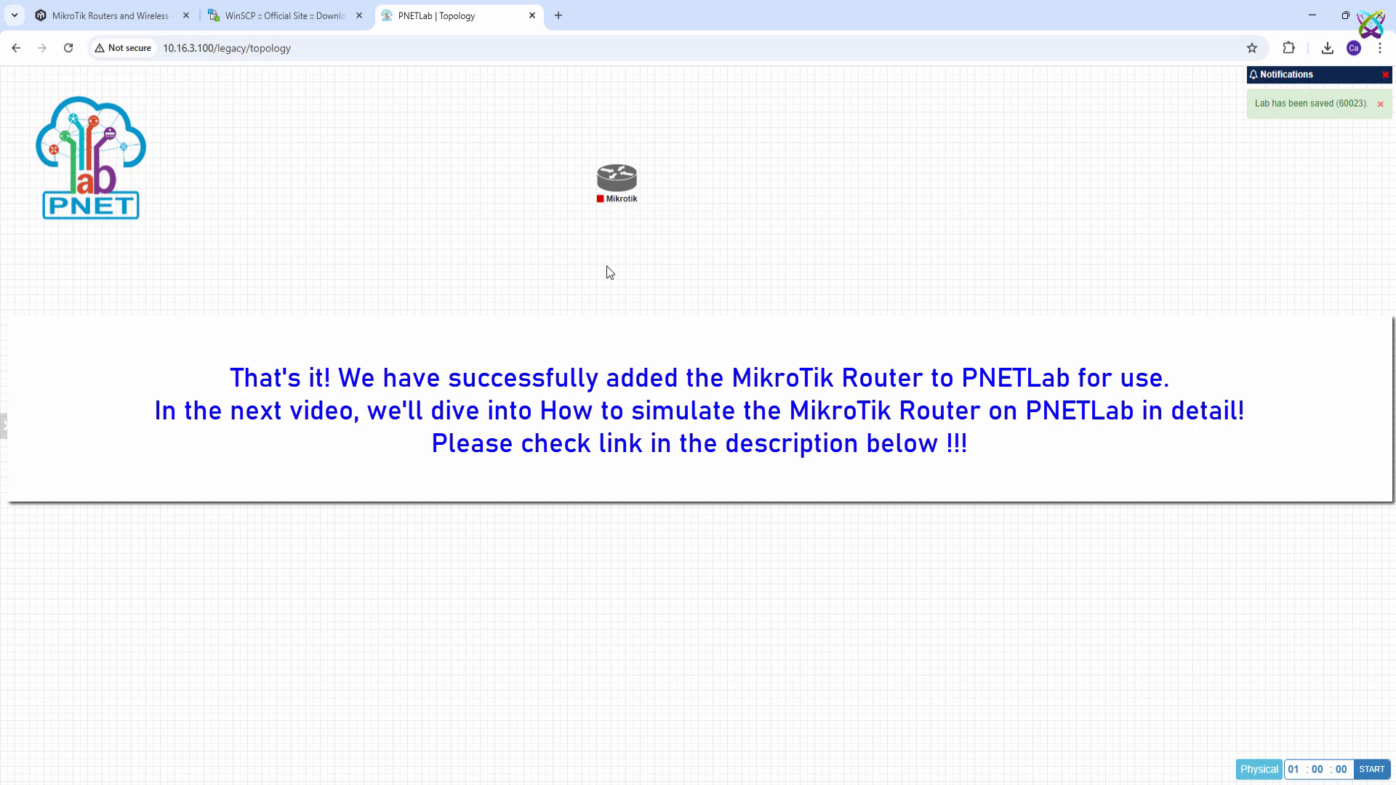
left_click(1381, 104)
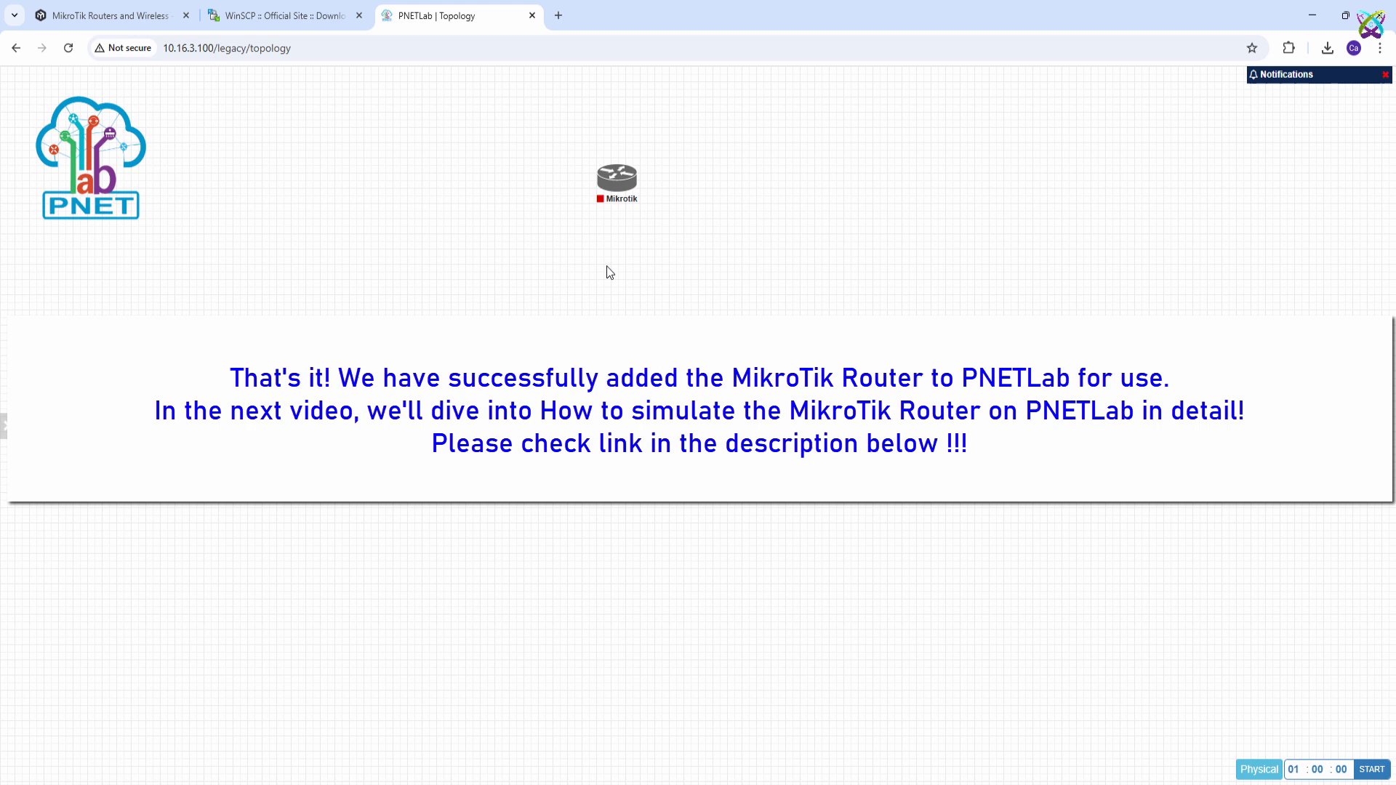